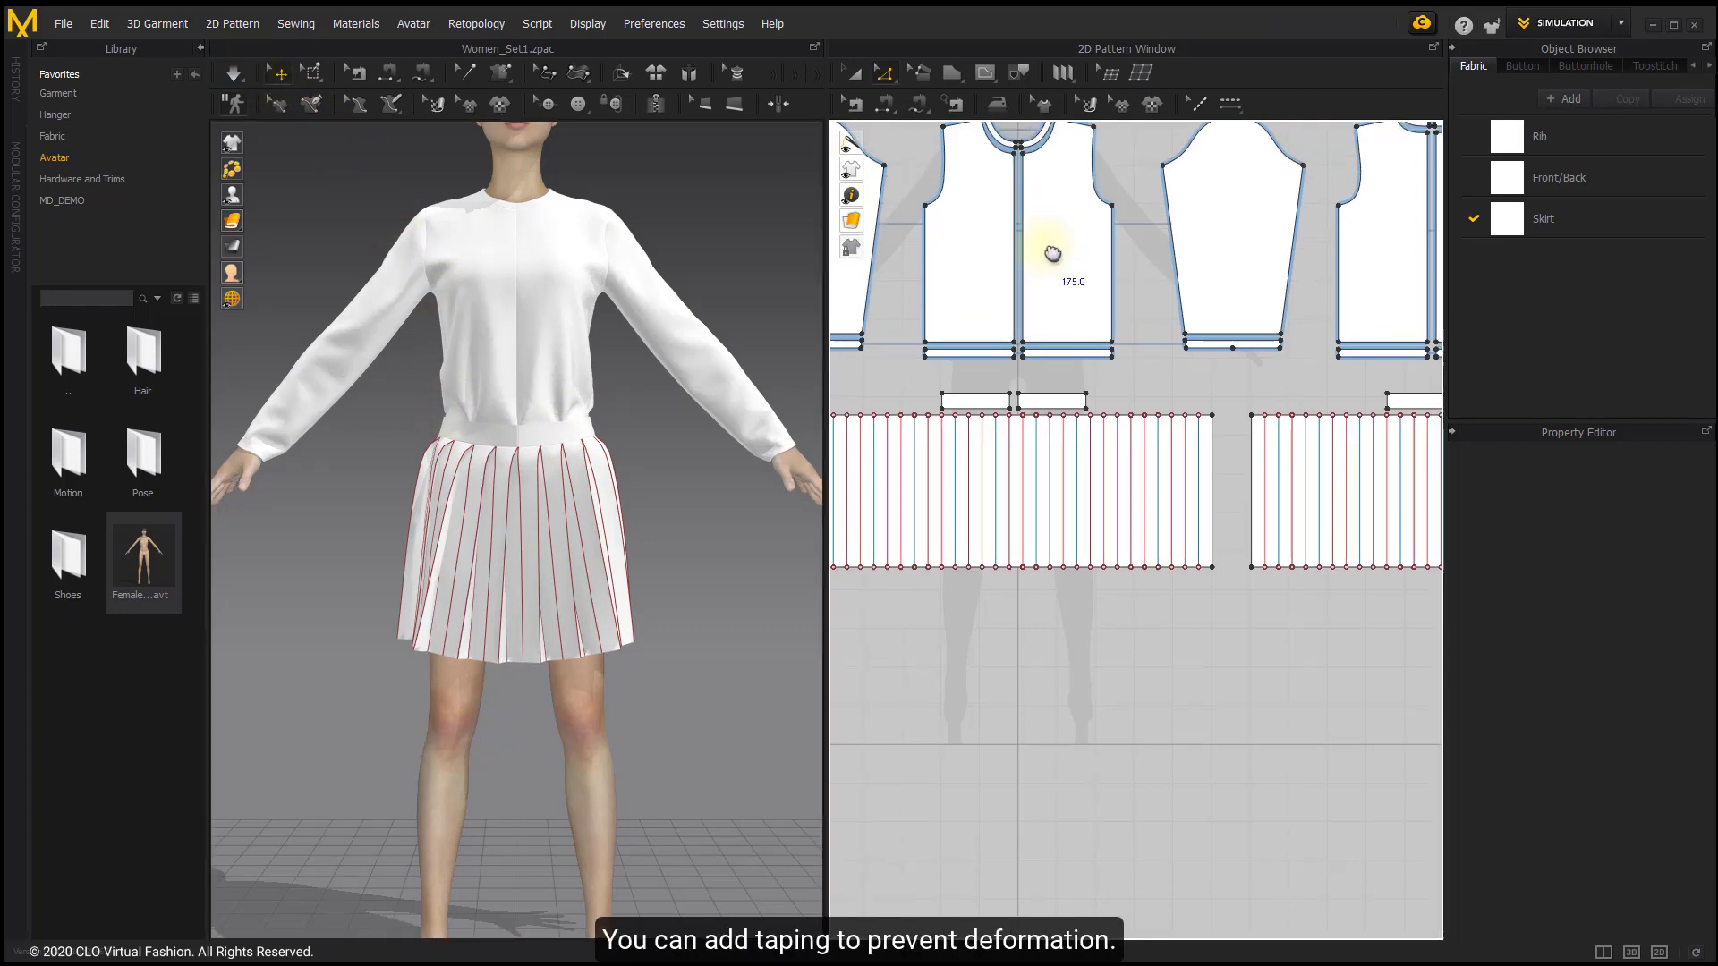
{"action": "mouse_move", "coordinate": [1038, 104]}
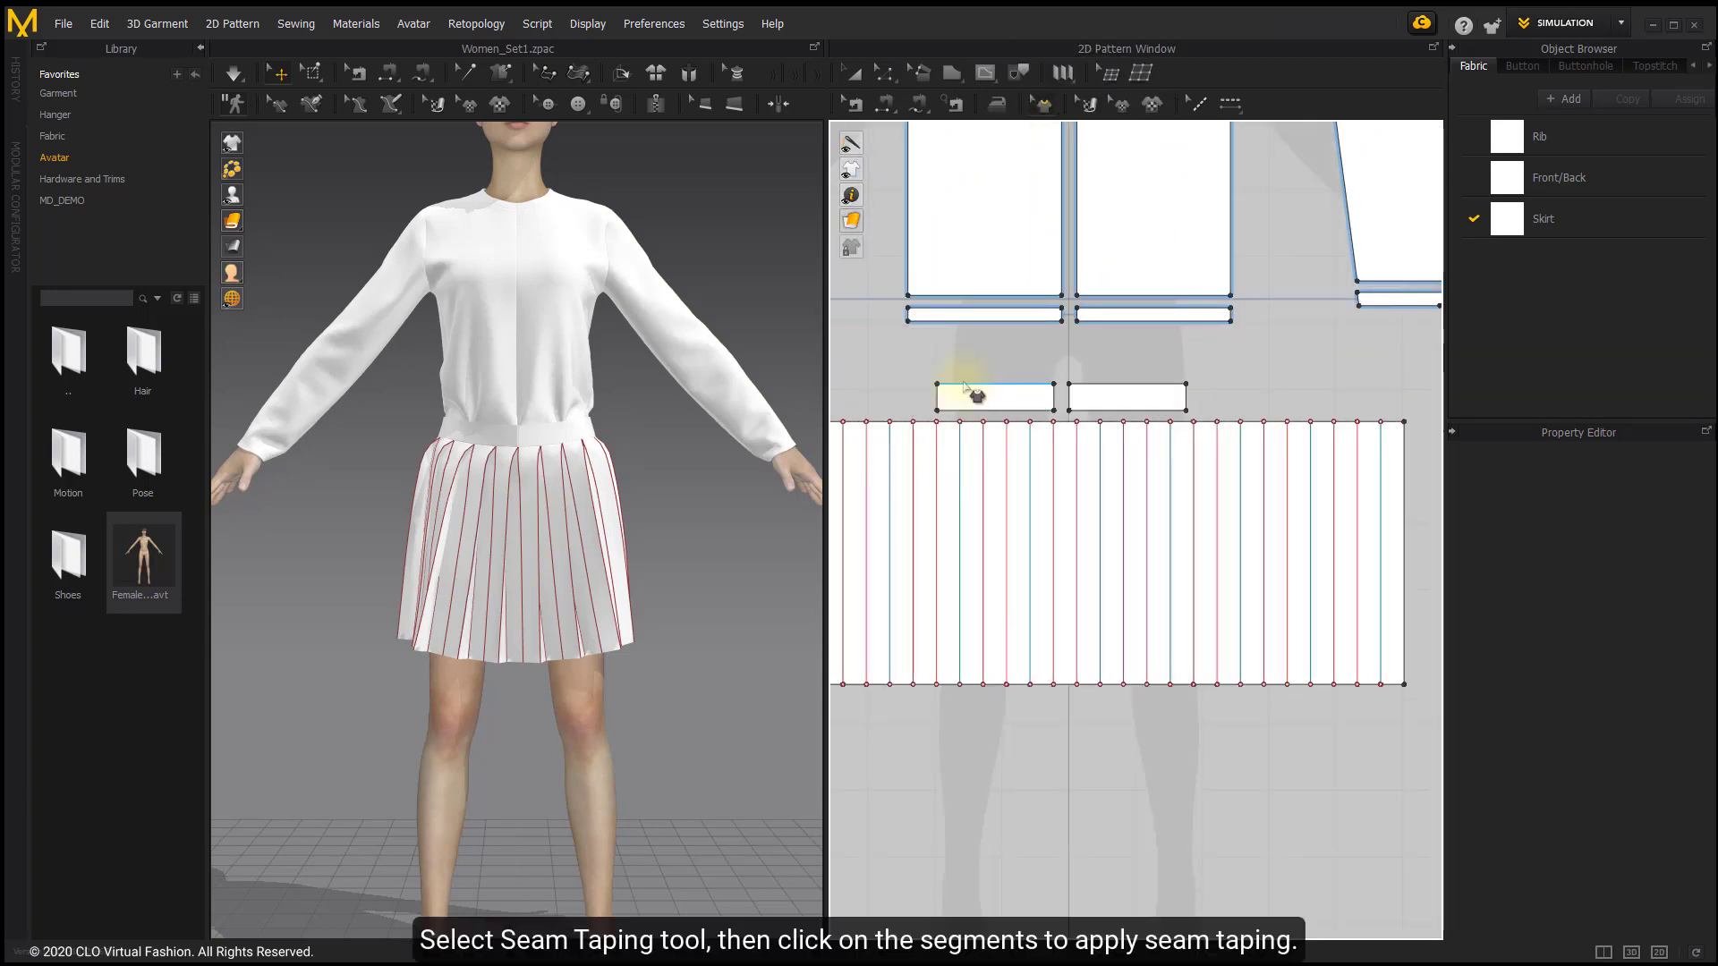
Tape the top edges of the first and second front waistband segments with Seam Taping.
{"action": "left_click", "coordinate": [992, 392]}
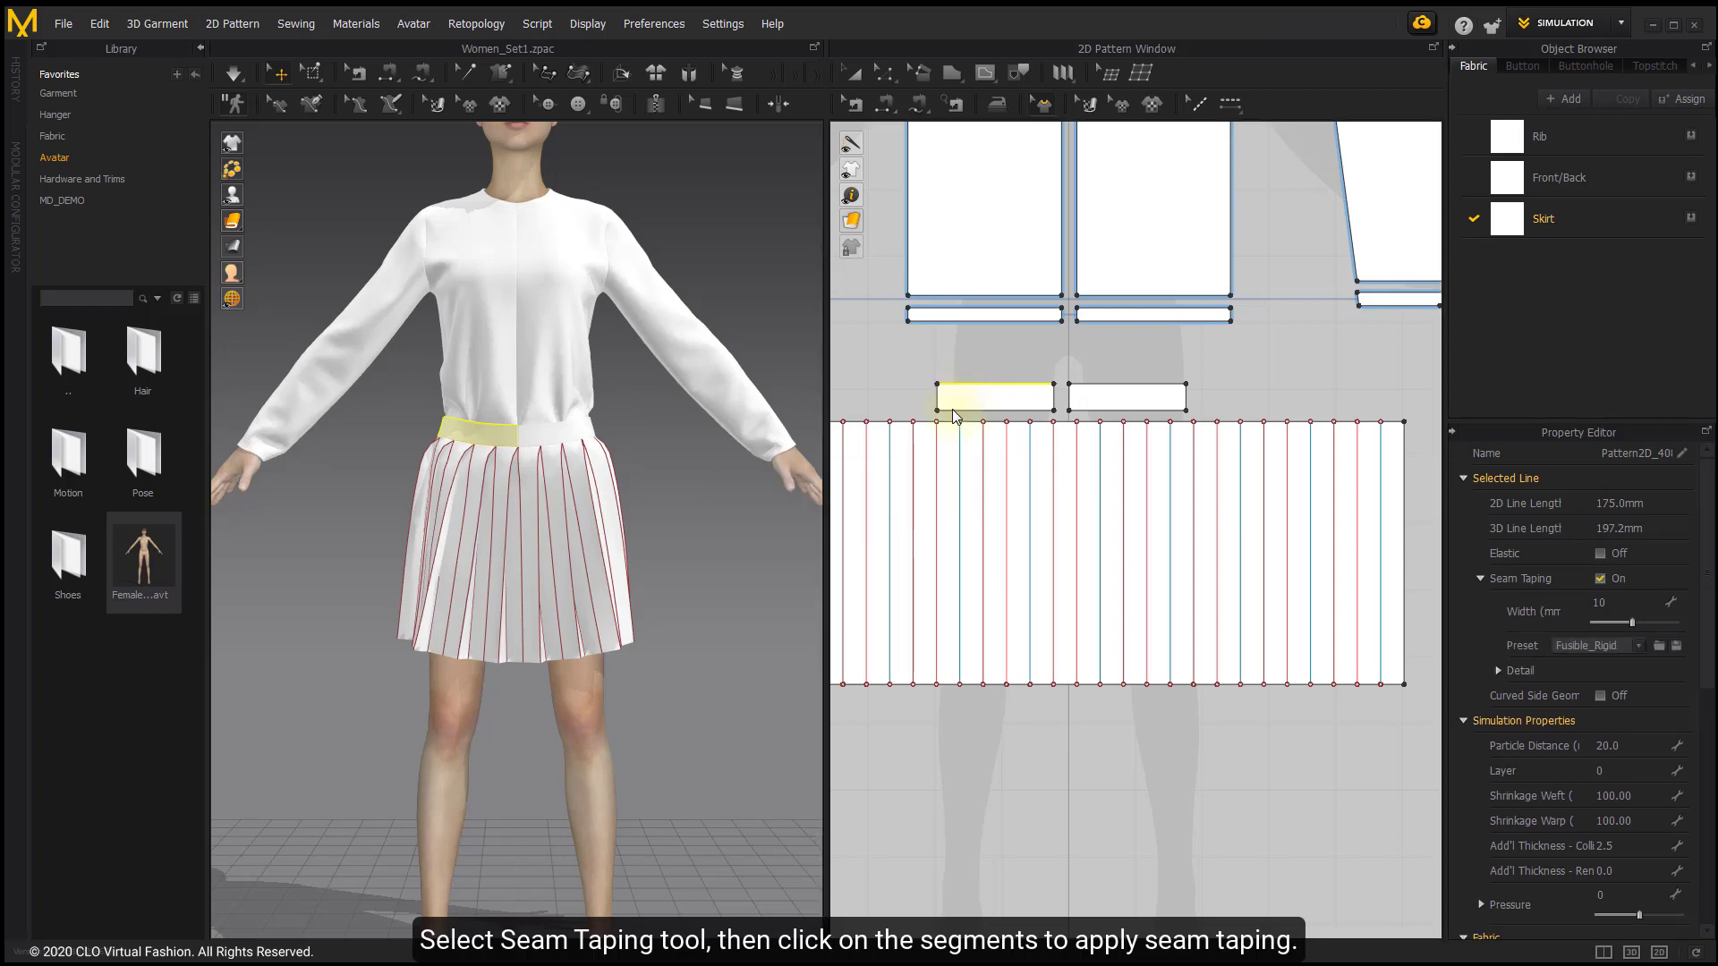
{"action": "left_click", "coordinate": [991, 383]}
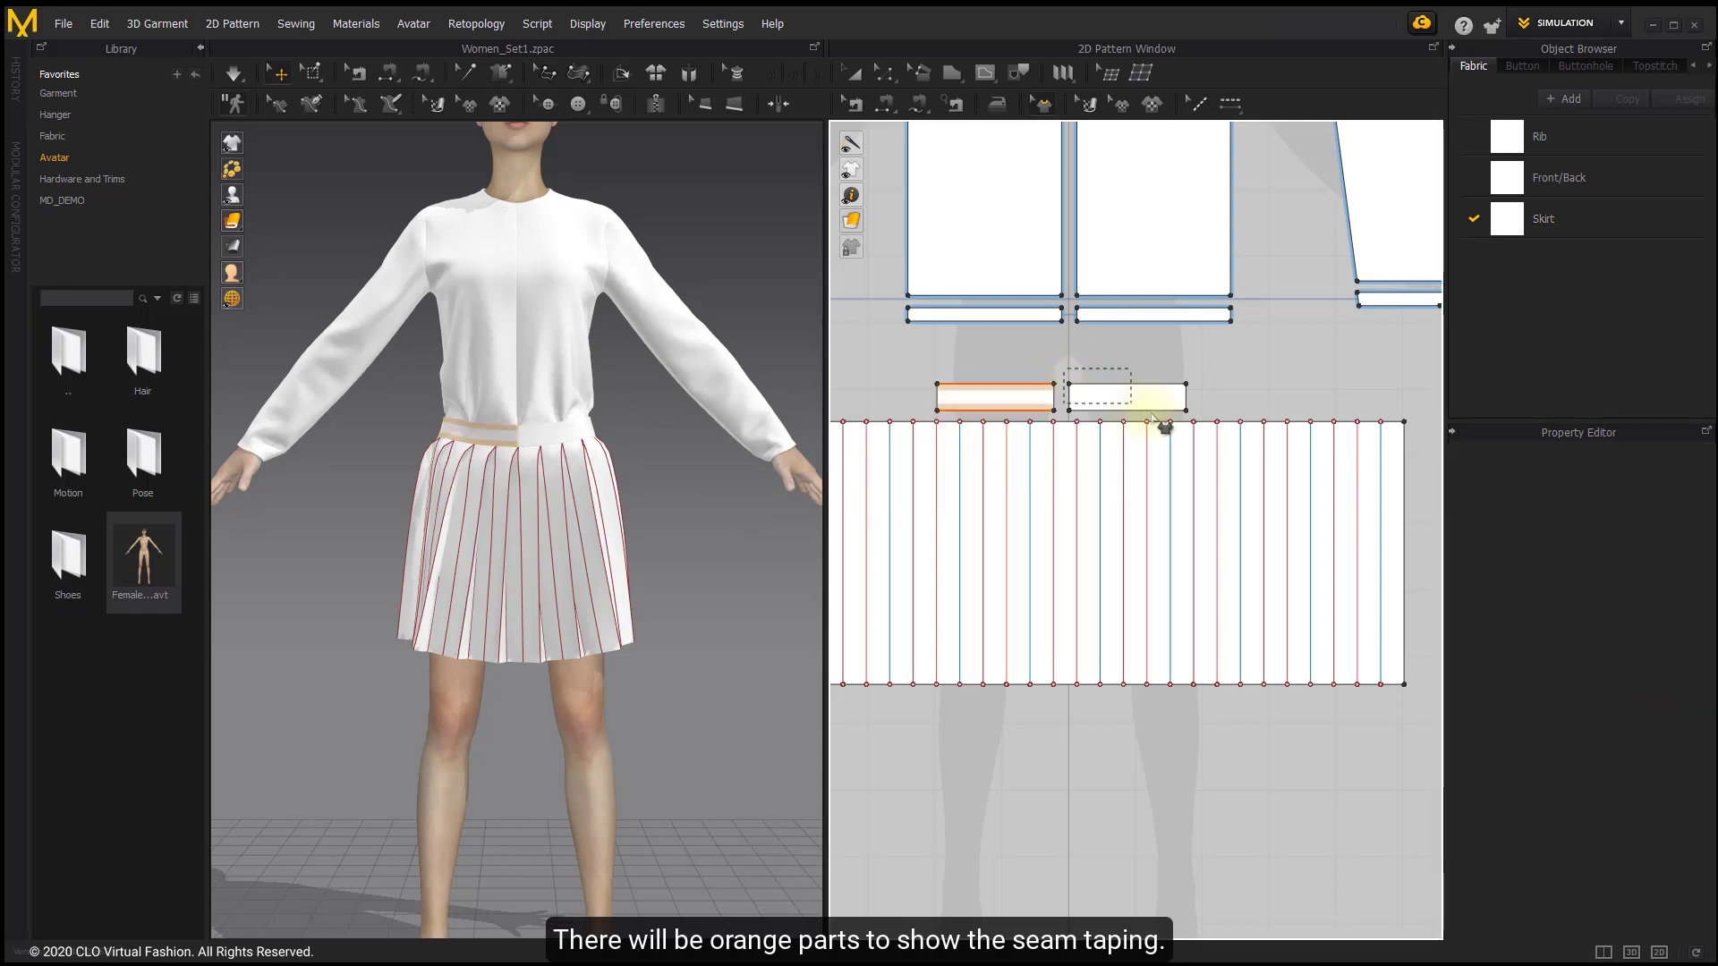
{"action": "left_click", "coordinate": [1124, 394]}
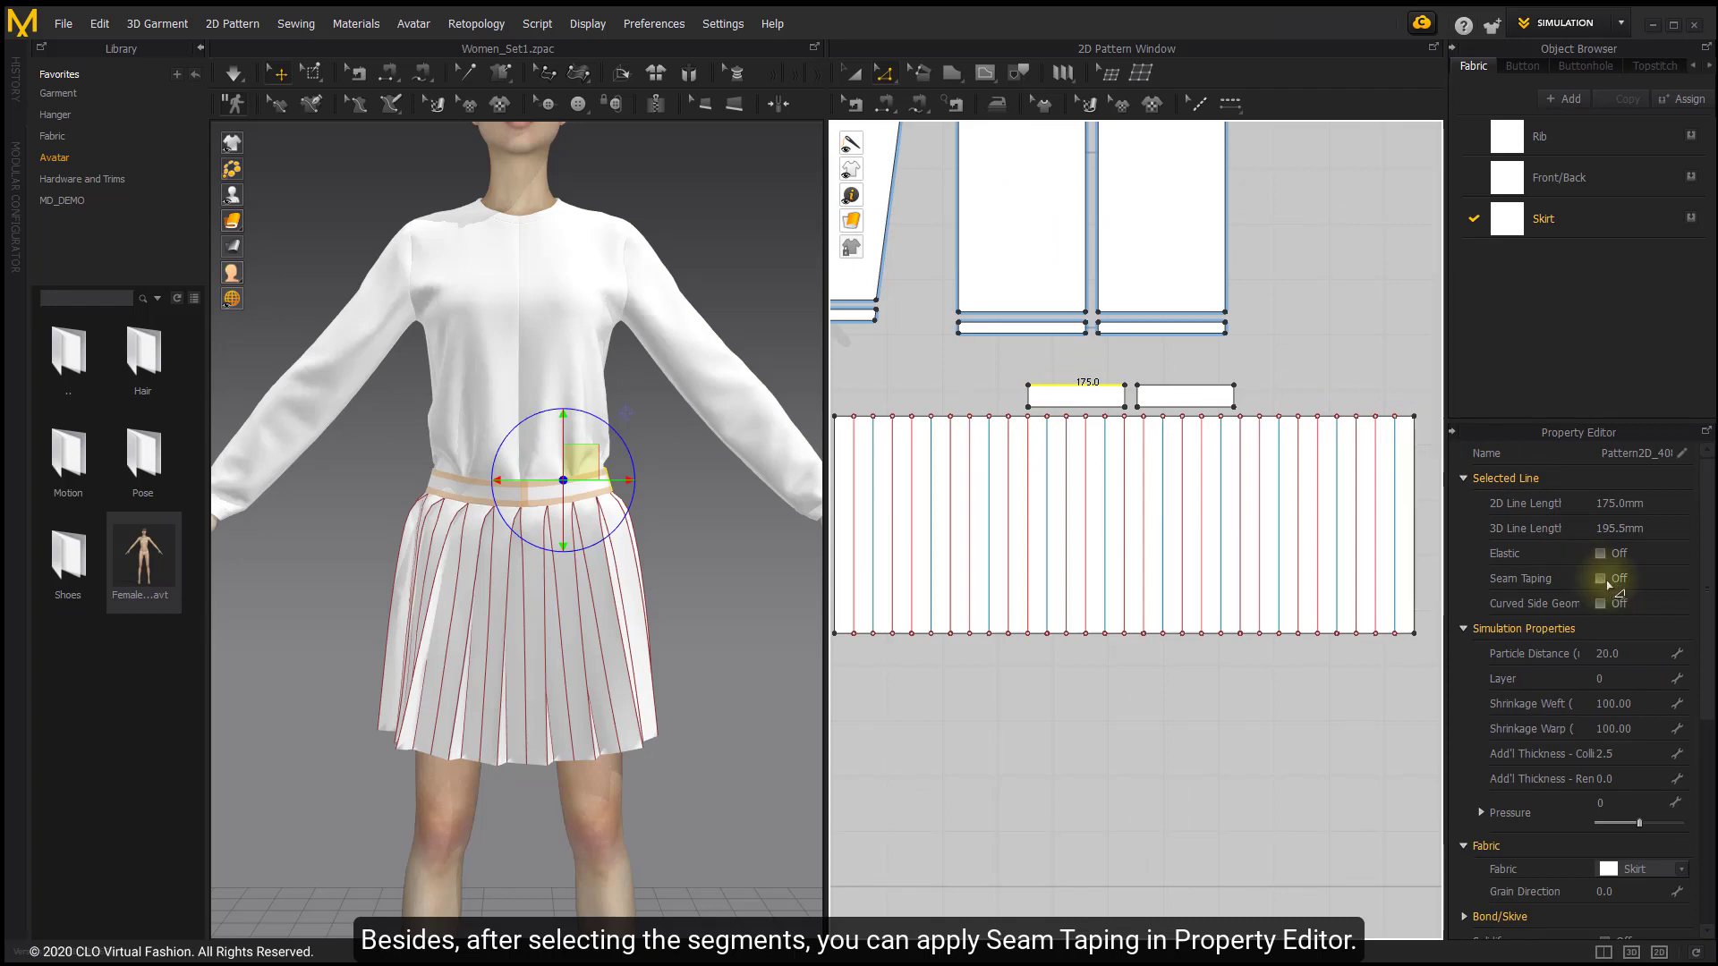
Enable Seam Taping on the selected back waistband segment in the Property Editor.
{"action": "left_click", "coordinate": [1600, 578]}
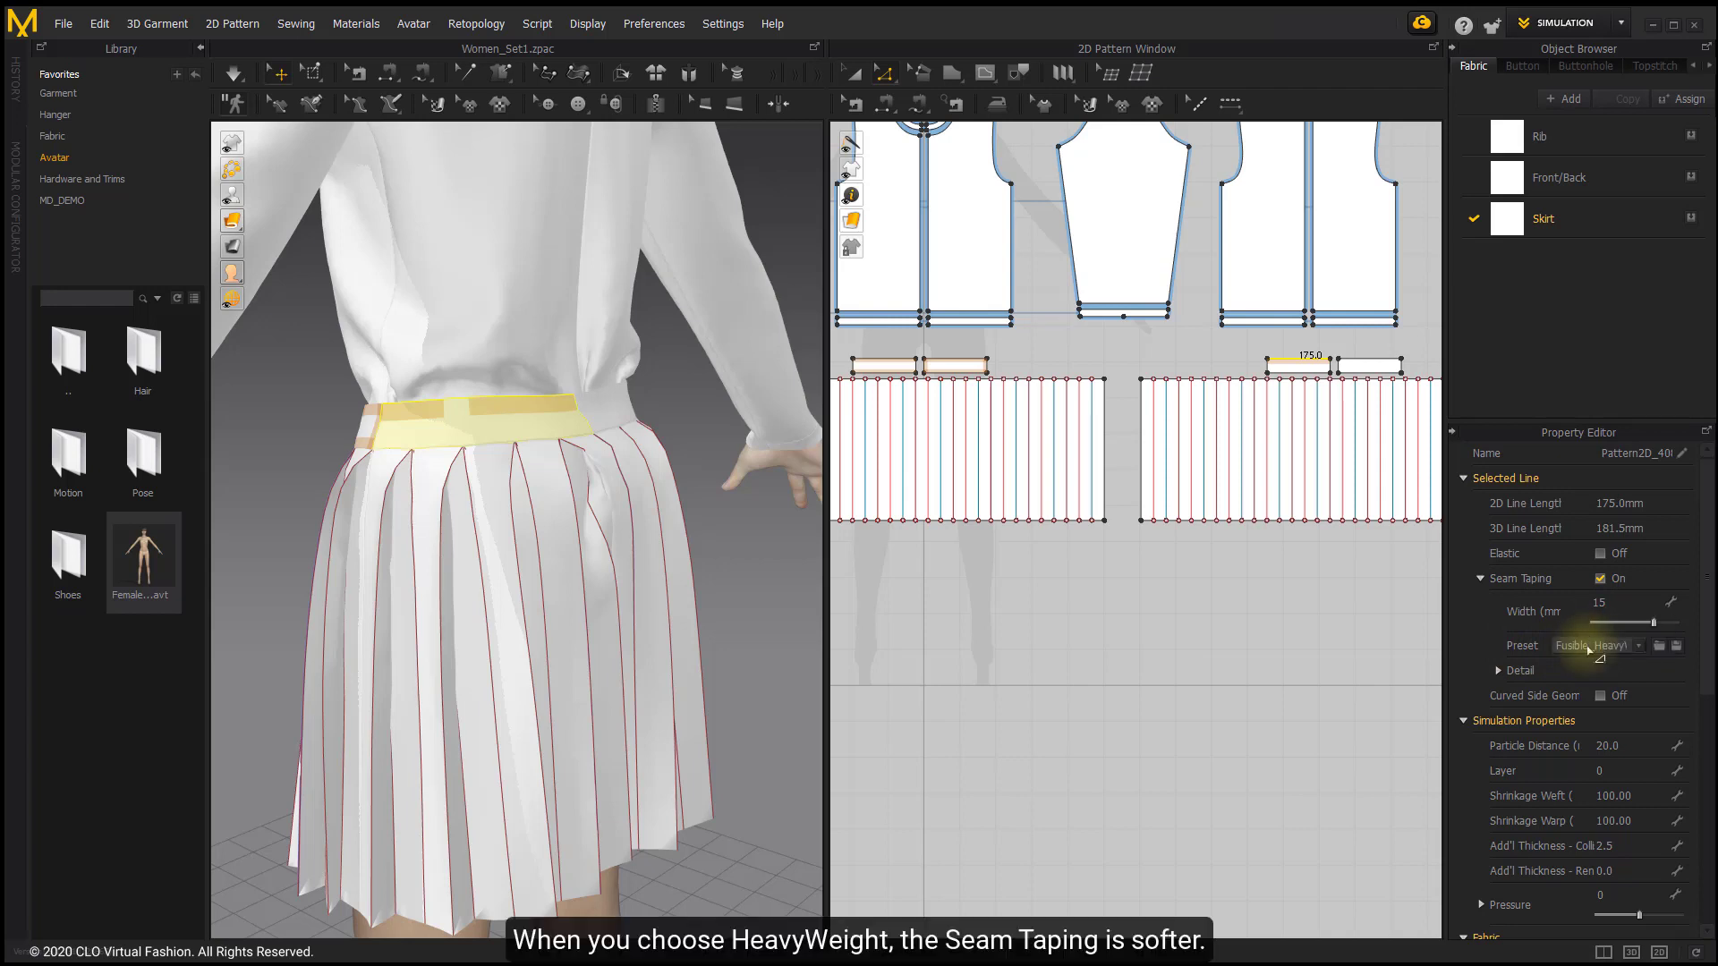
Switch the taping preset to Fusible_Rigid and expose its detailed weft stretch and bending values.
{"action": "left_click", "coordinate": [1596, 644]}
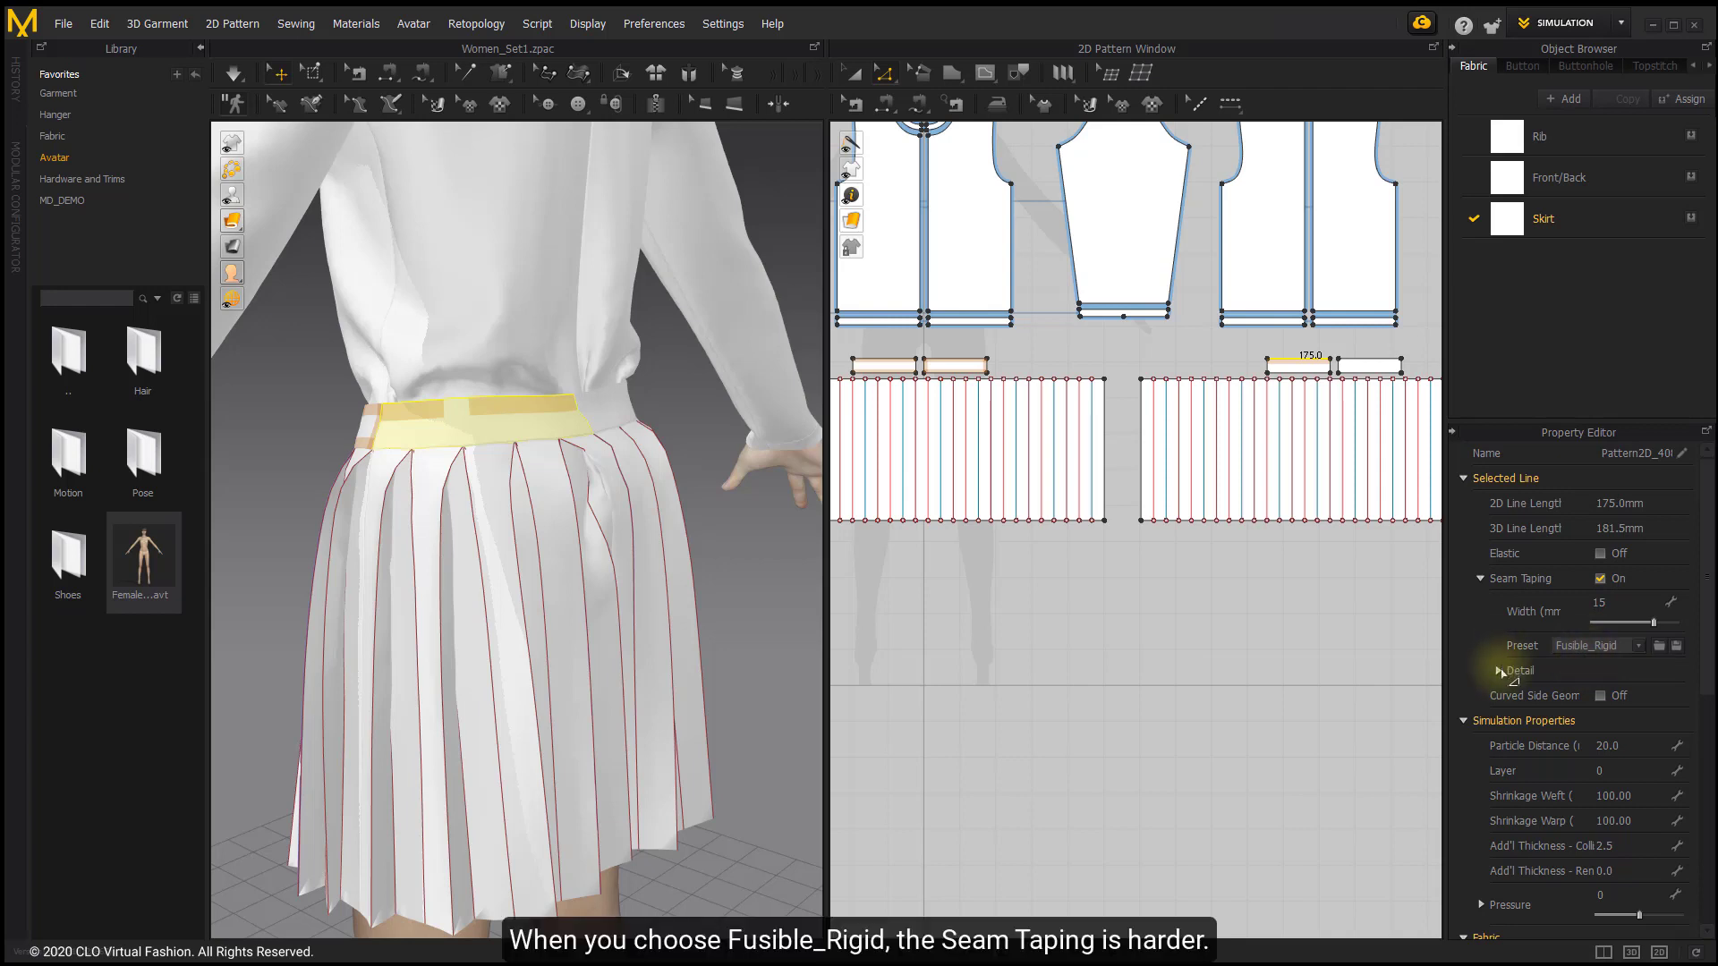
{"action": "left_click", "coordinate": [1500, 671]}
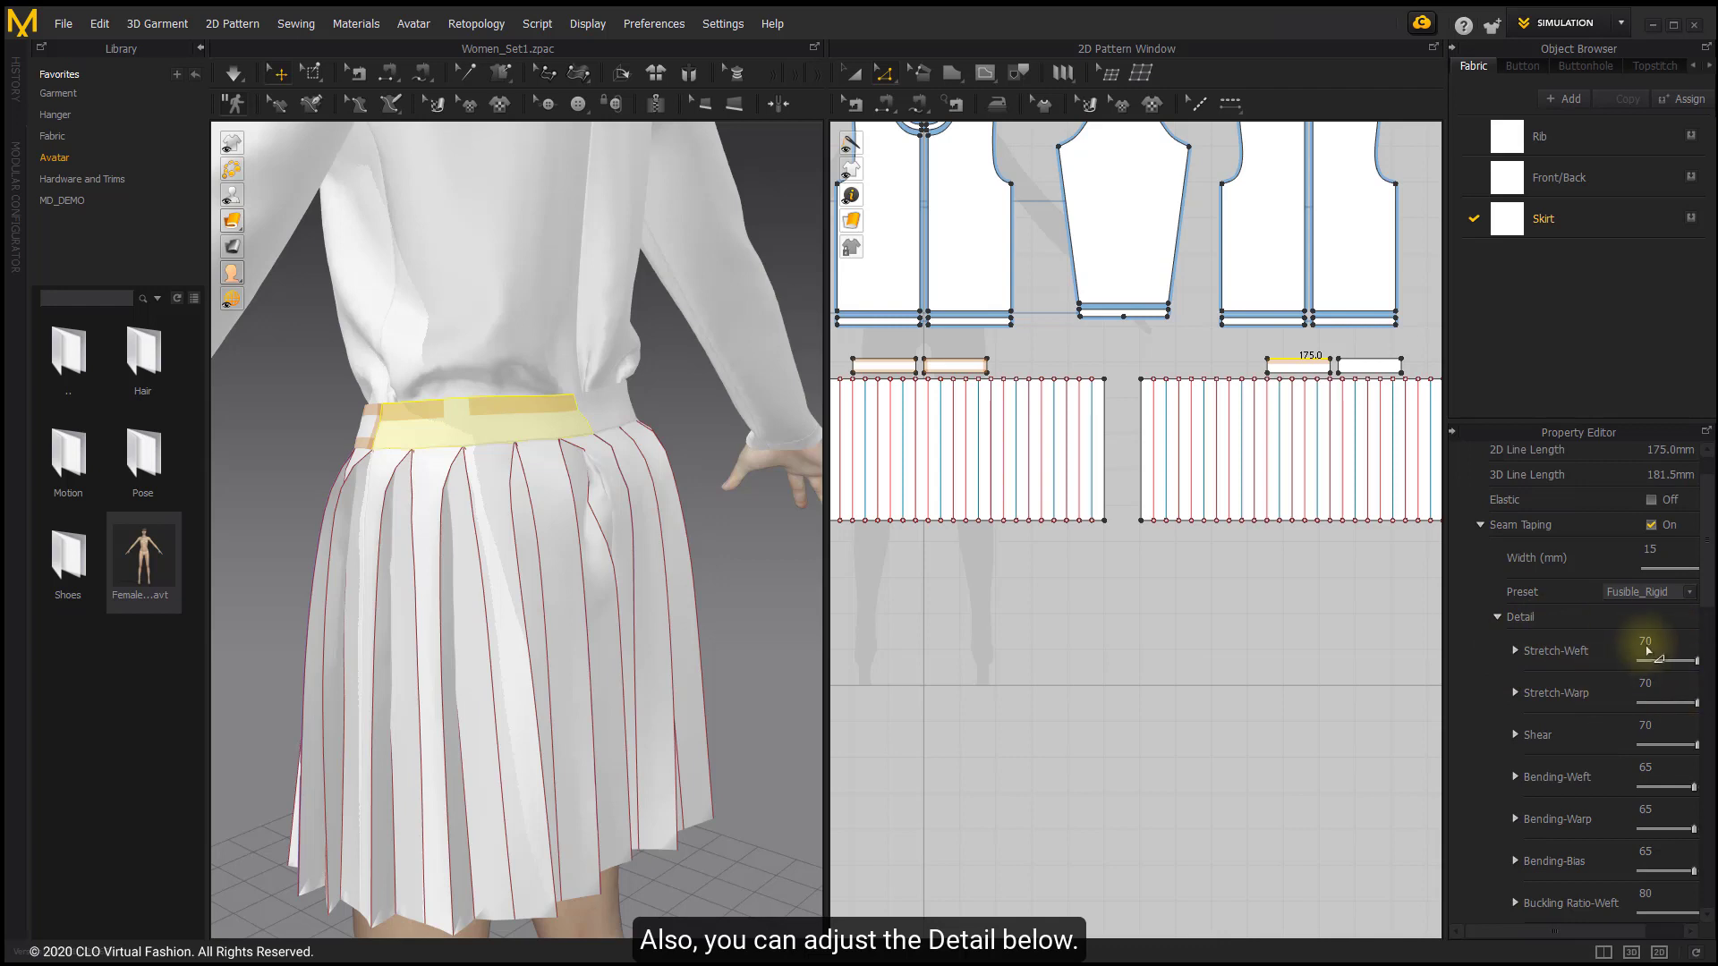
{"action": "left_click", "coordinate": [1504, 615]}
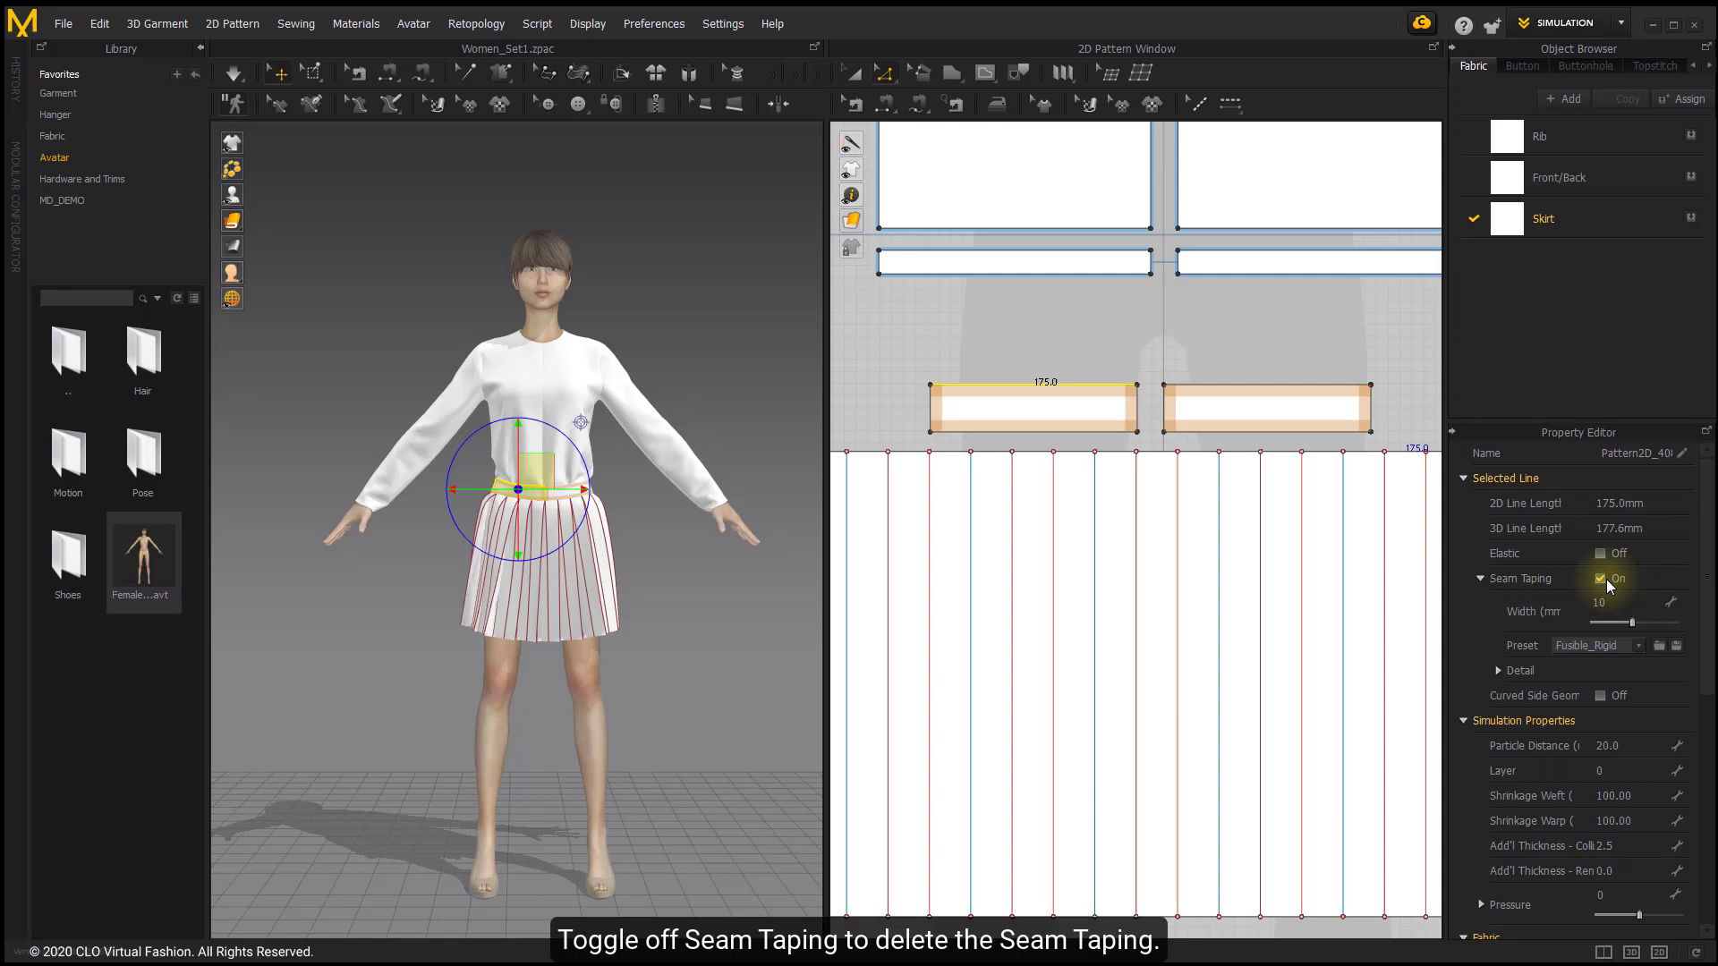
Turn Seam Taping off for the selected front waistband segment.
{"action": "left_click", "coordinate": [1600, 580]}
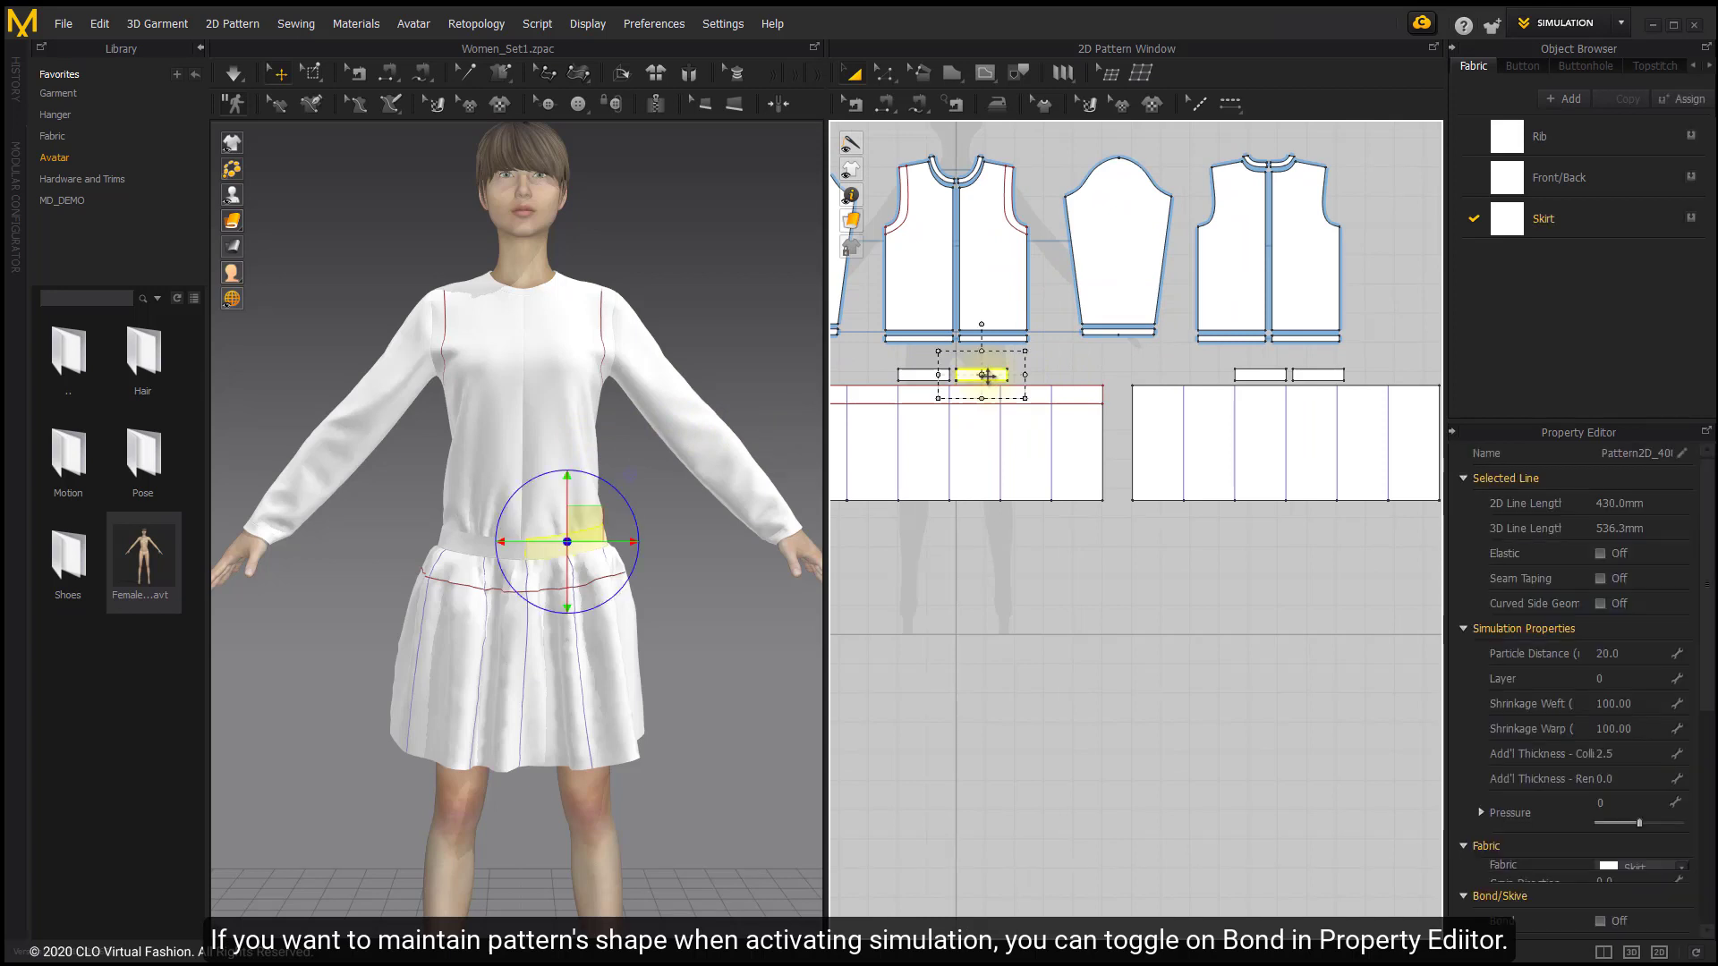
Turn Bond on for the waistband pattern under Bond/Skive and simulate the stiffened waistband.
{"action": "scroll", "scroll_direction": "down", "scroll_amount": 3}
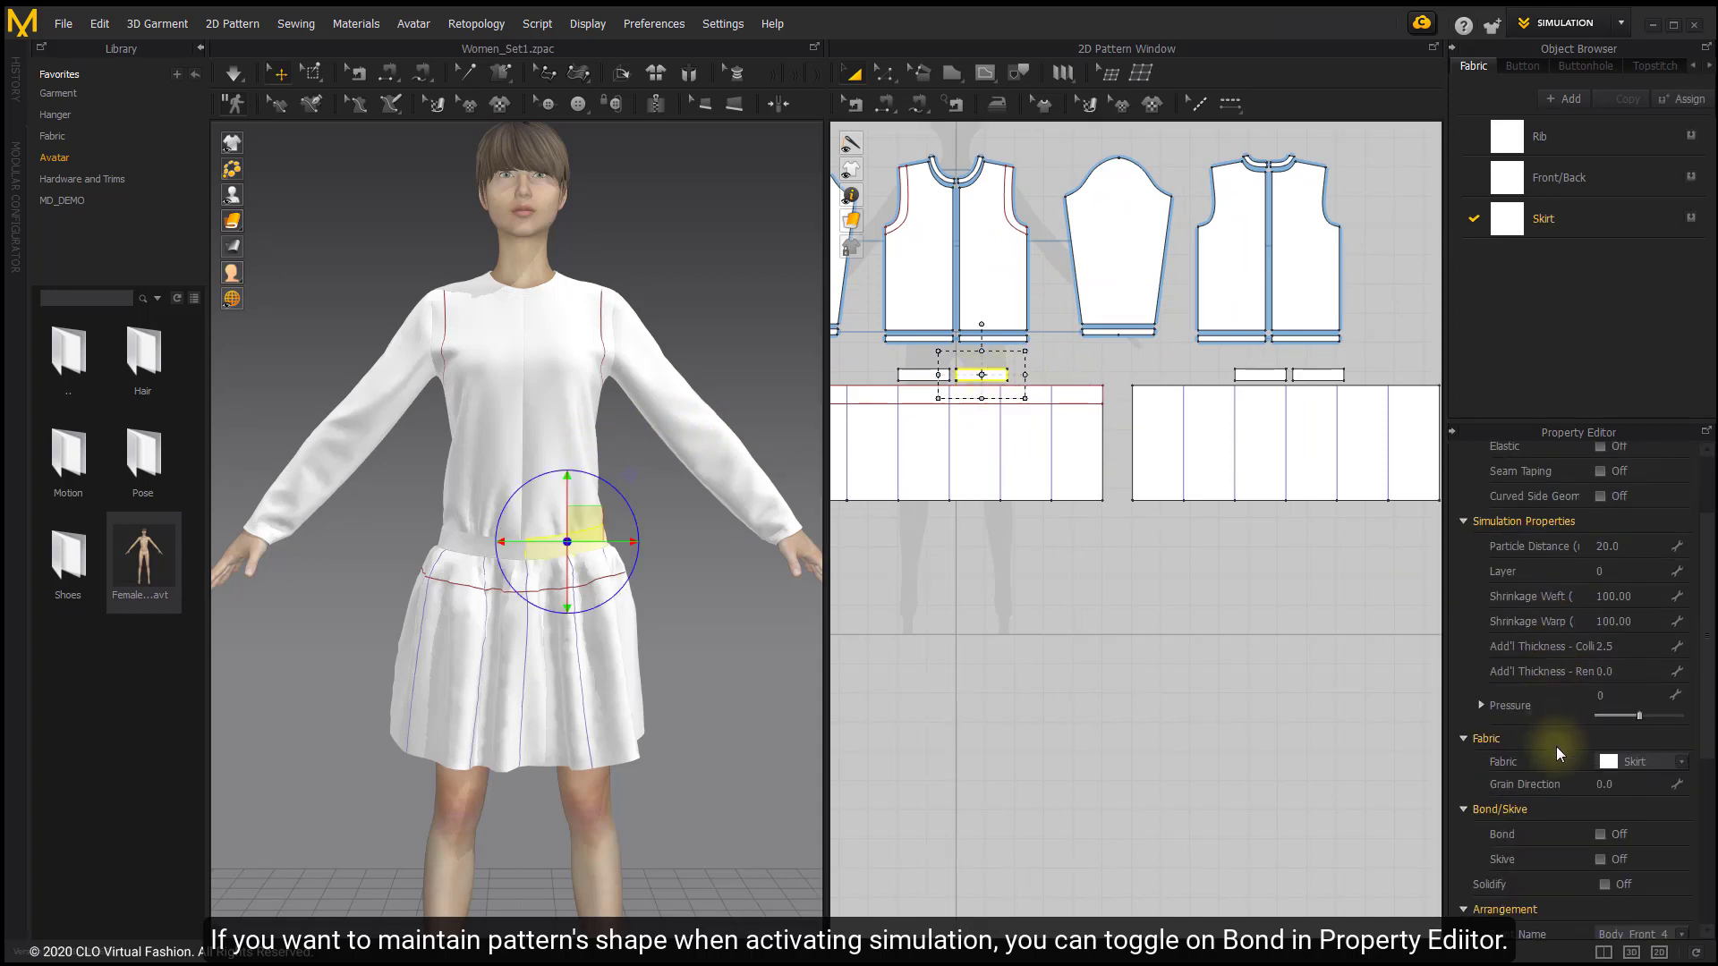
{"action": "scroll", "scroll_direction": "down", "scroll_amount": 3}
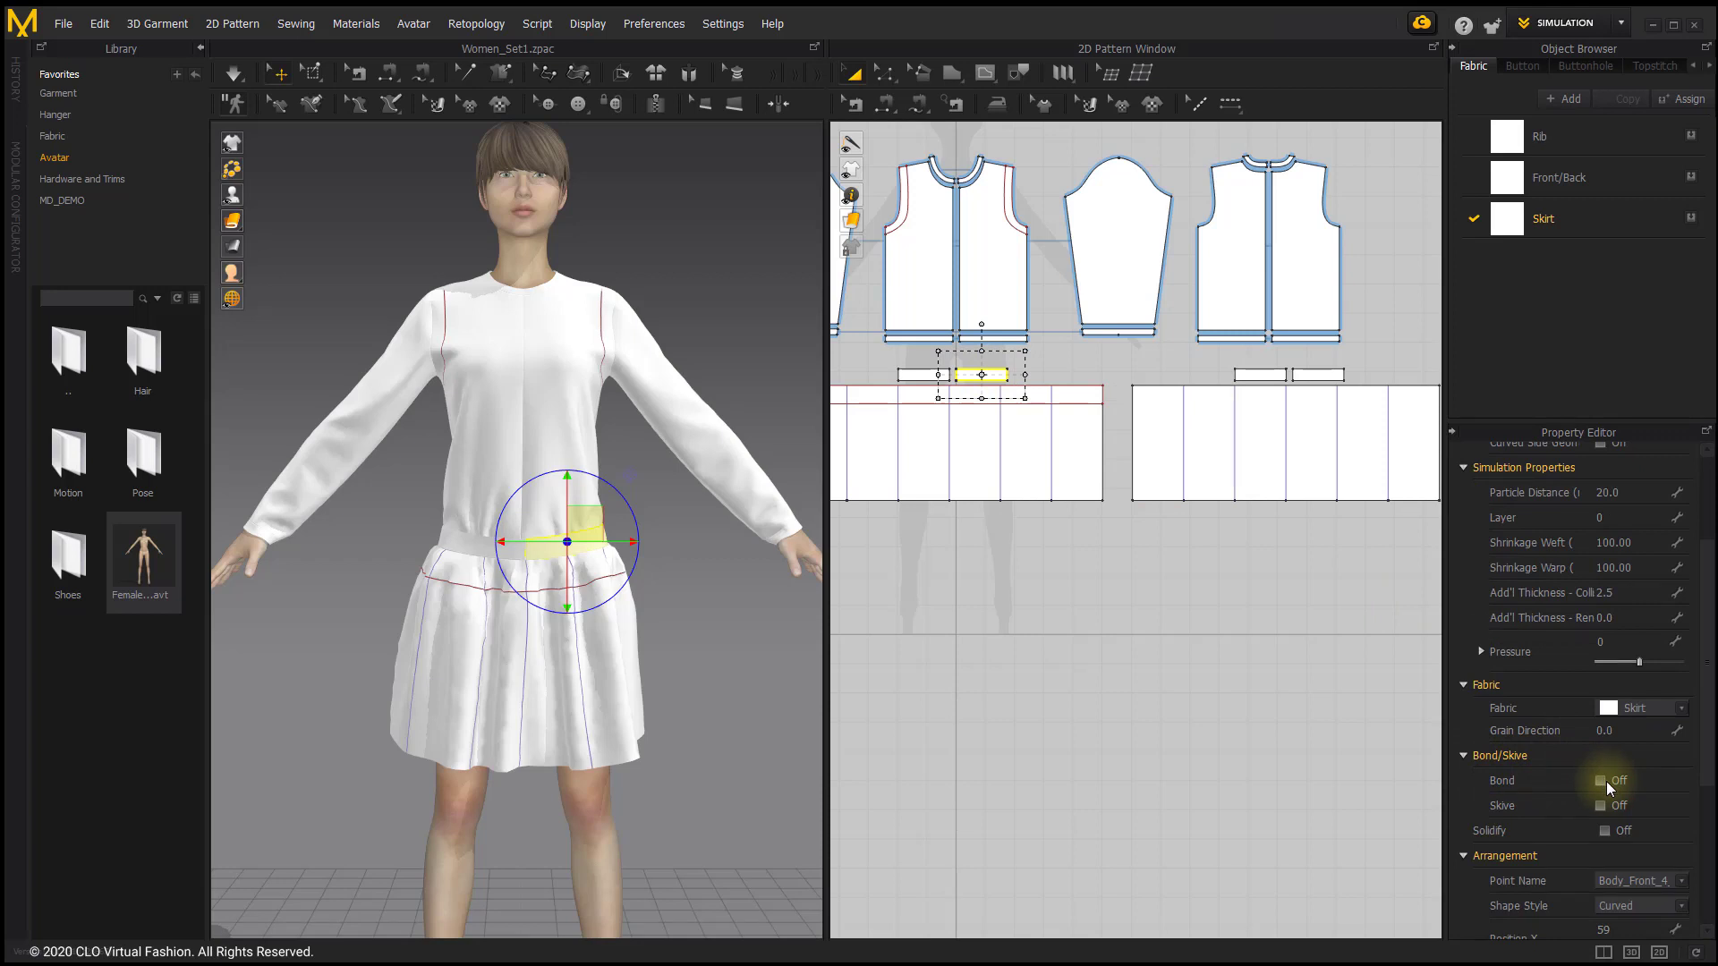
{"action": "left_click", "coordinate": [1602, 781]}
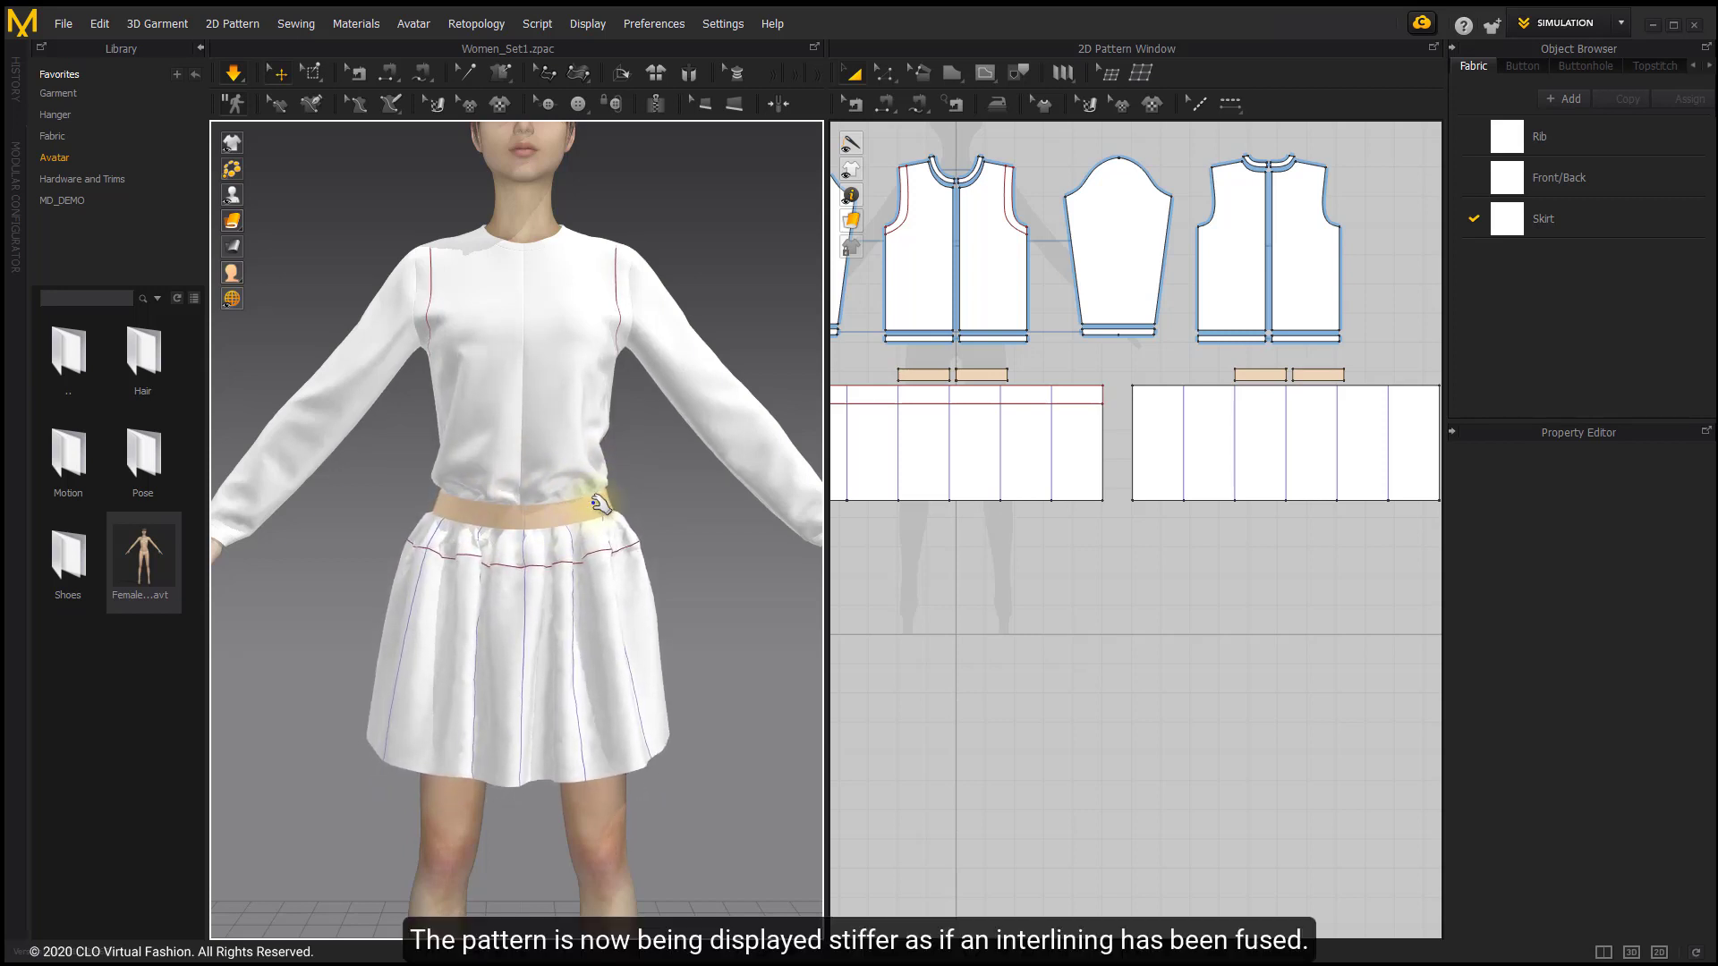
{"action": "left_click", "coordinate": [234, 72]}
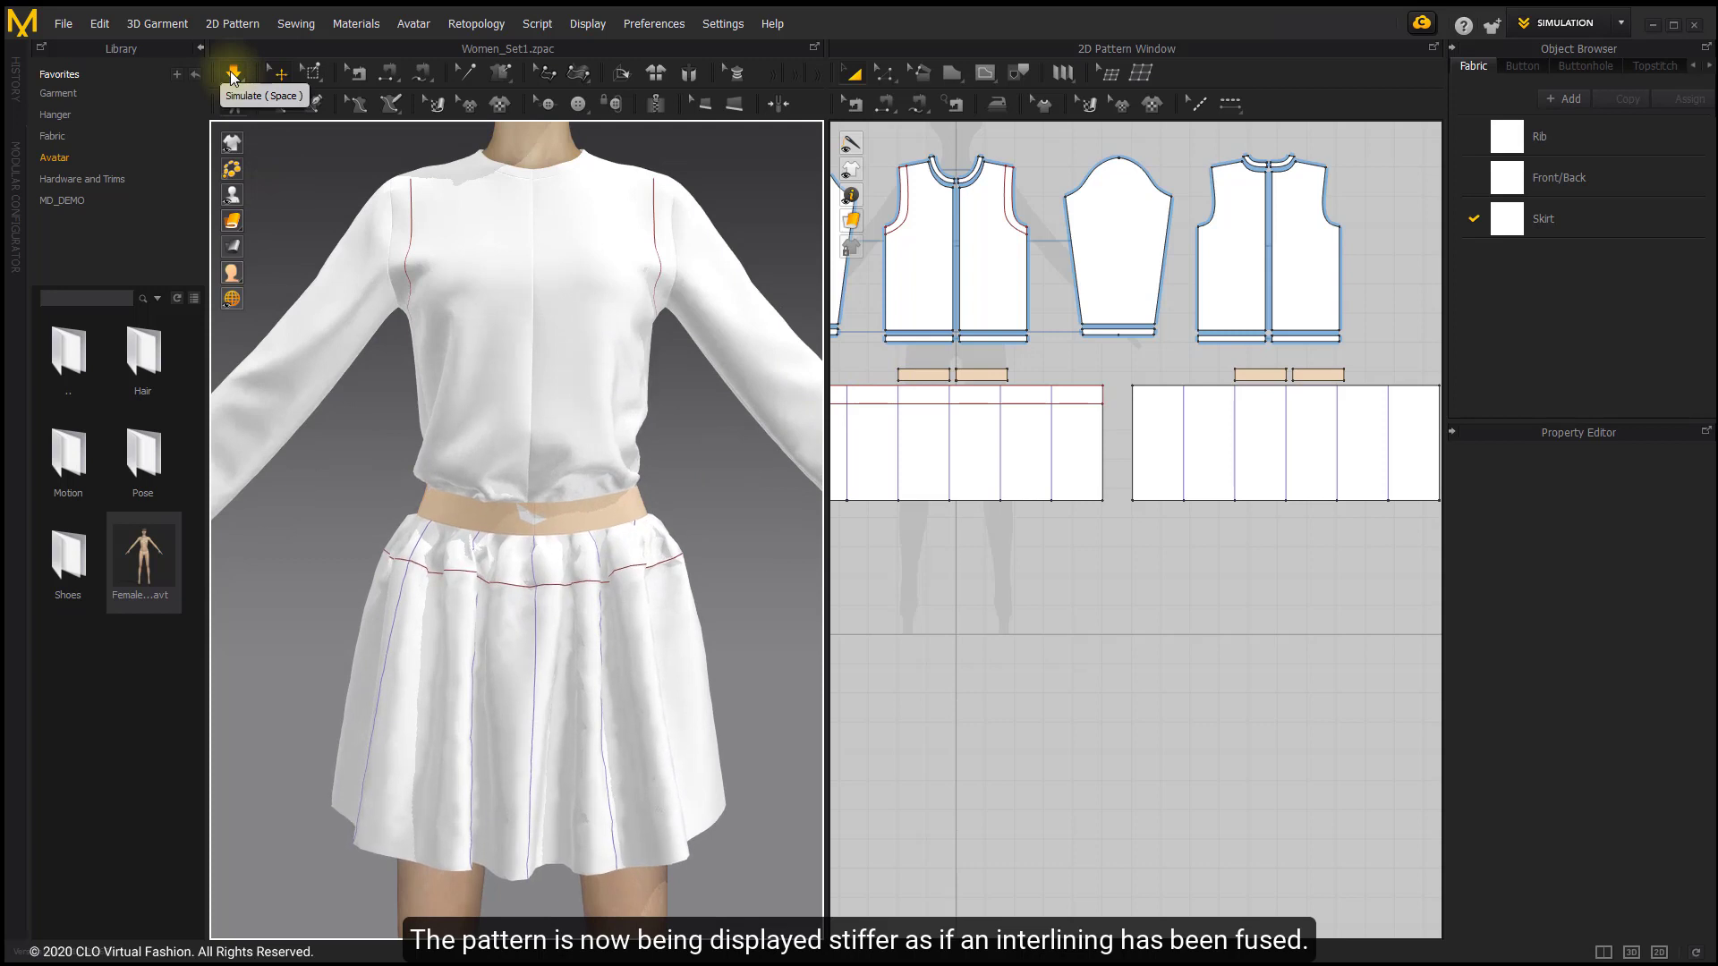
{"action": "left_click", "coordinate": [993, 403]}
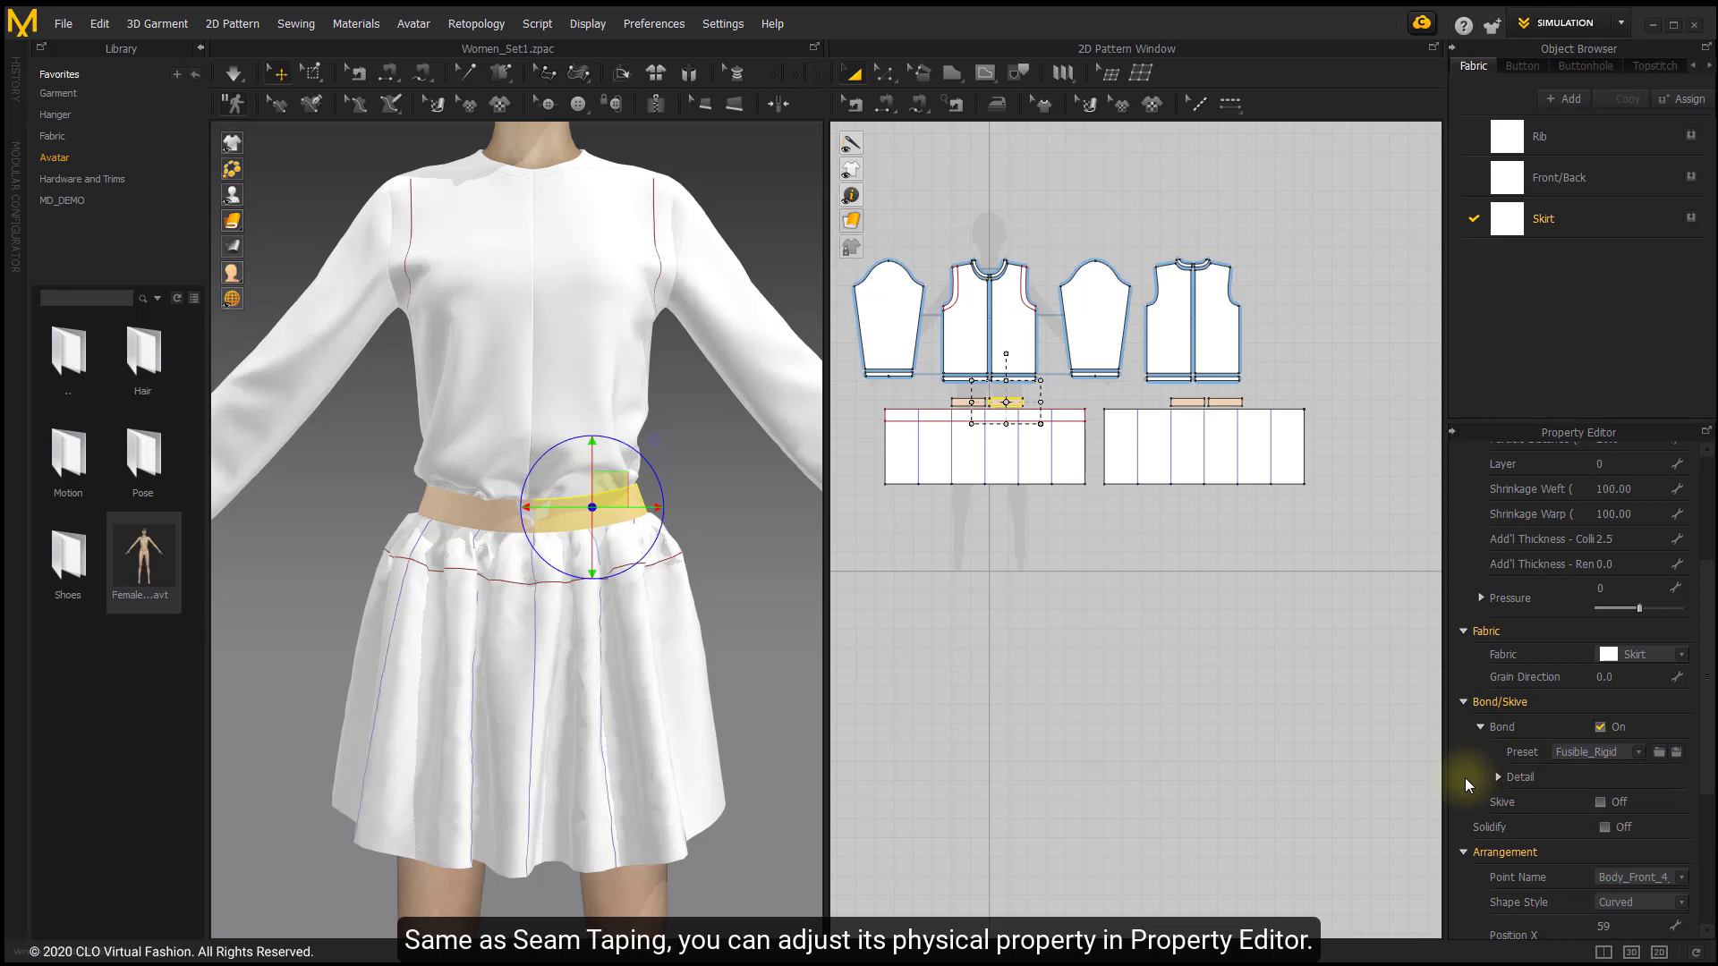
{"action": "mouse_move", "coordinate": [1507, 780]}
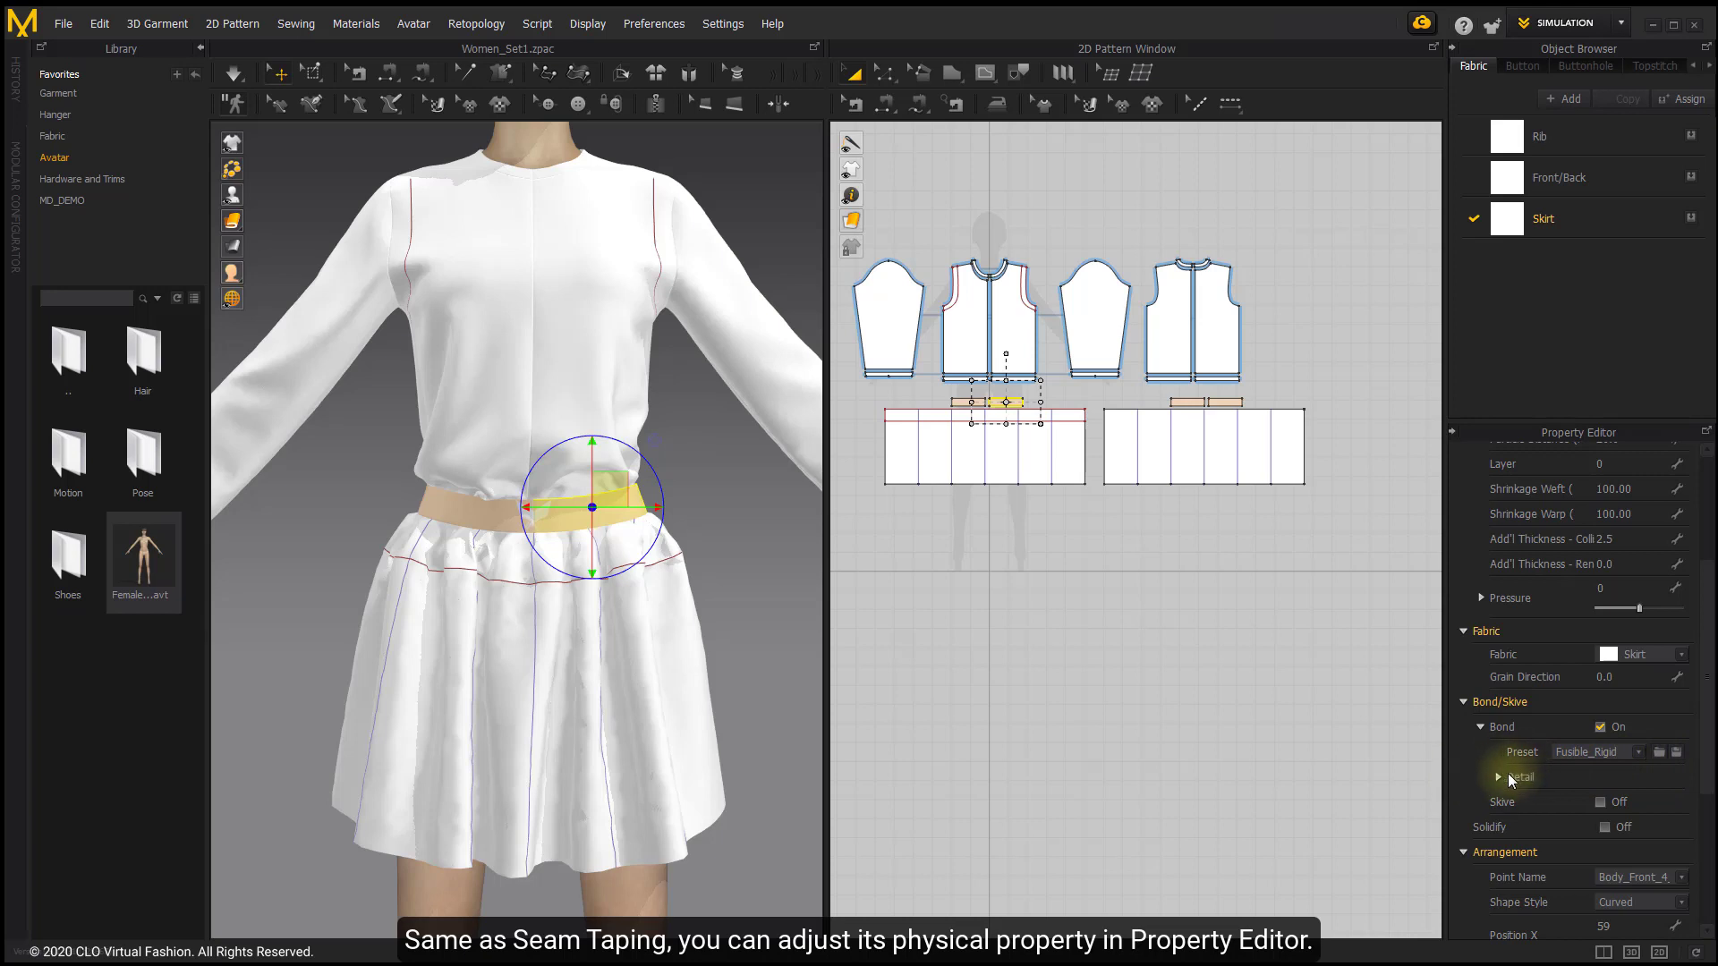
Expand the bond's Detail to show stretch, shear and bias bending values.
{"action": "left_click", "coordinate": [1498, 777]}
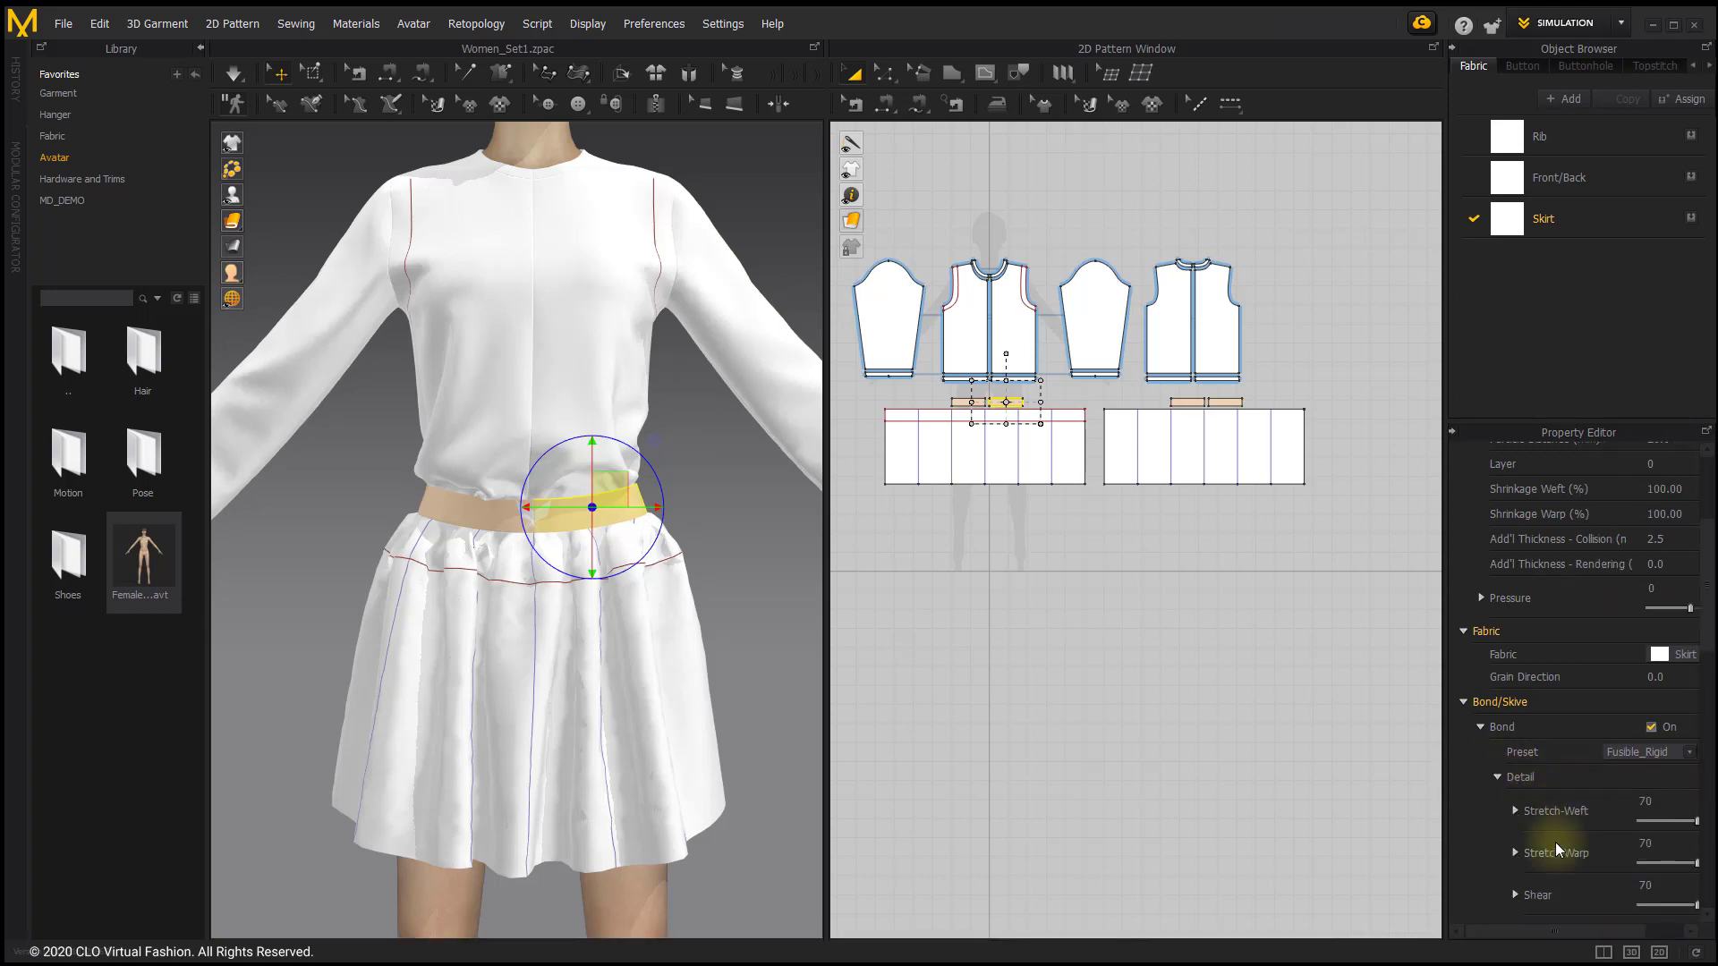
{"action": "scroll", "scroll_direction": "down", "scroll_amount": 3}
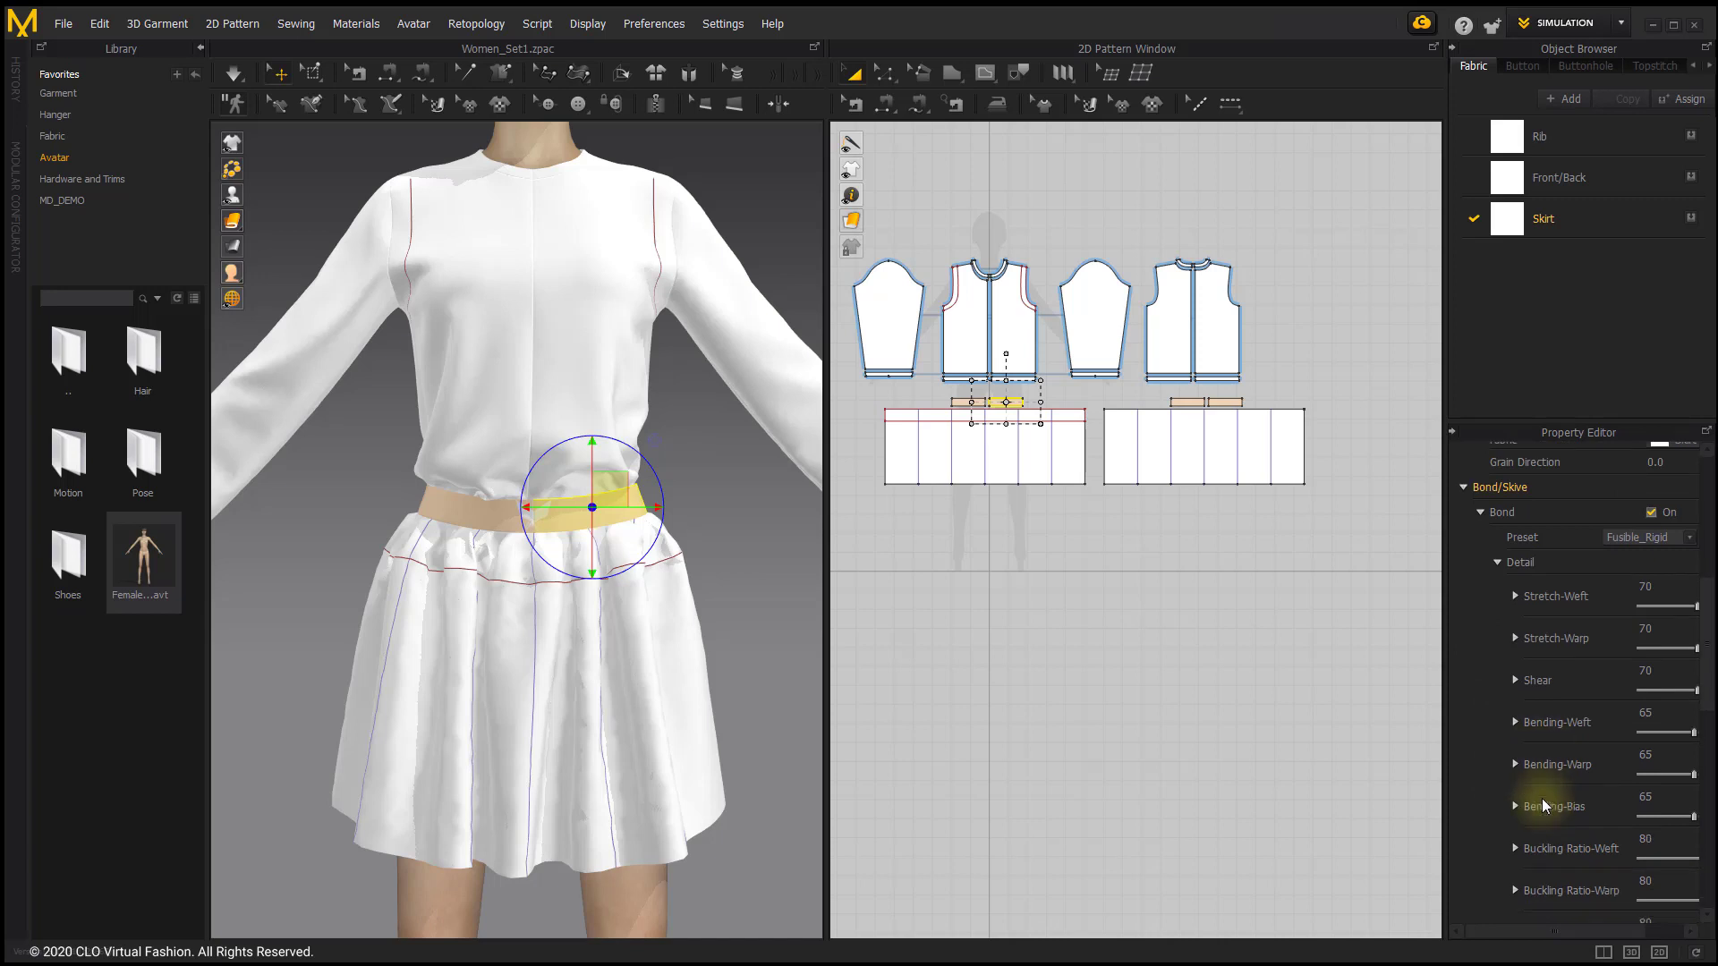
{"action": "left_click", "coordinate": [1498, 508]}
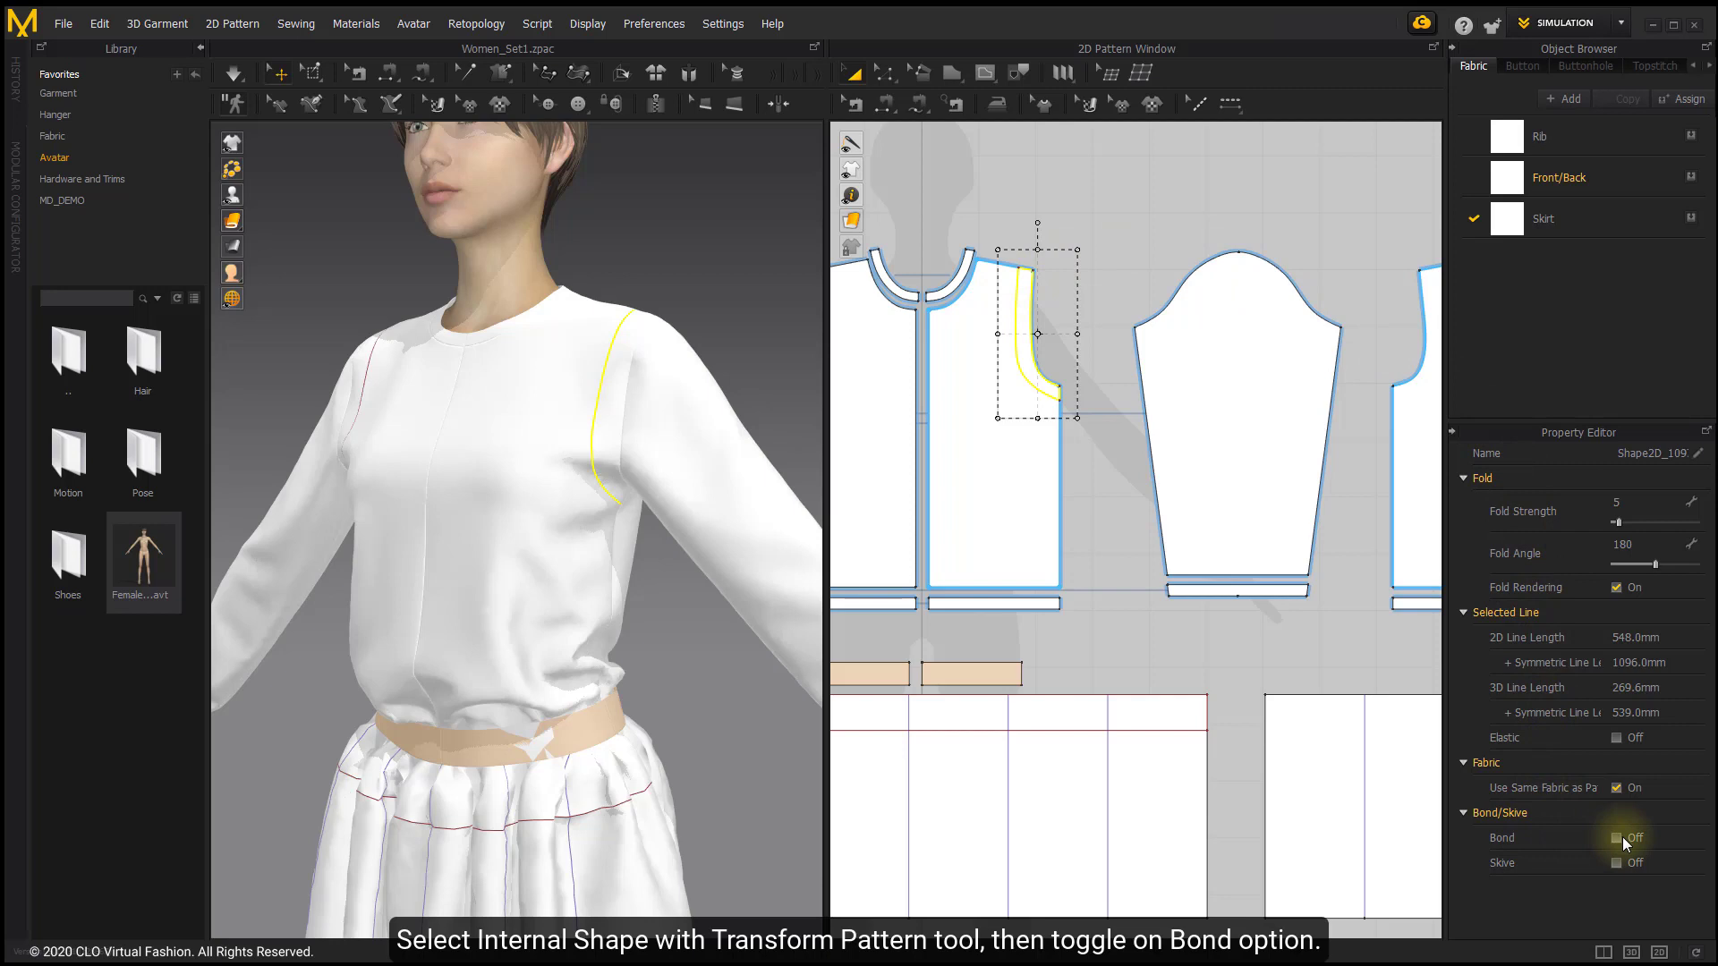
{"action": "mouse_move", "coordinate": [1523, 791]}
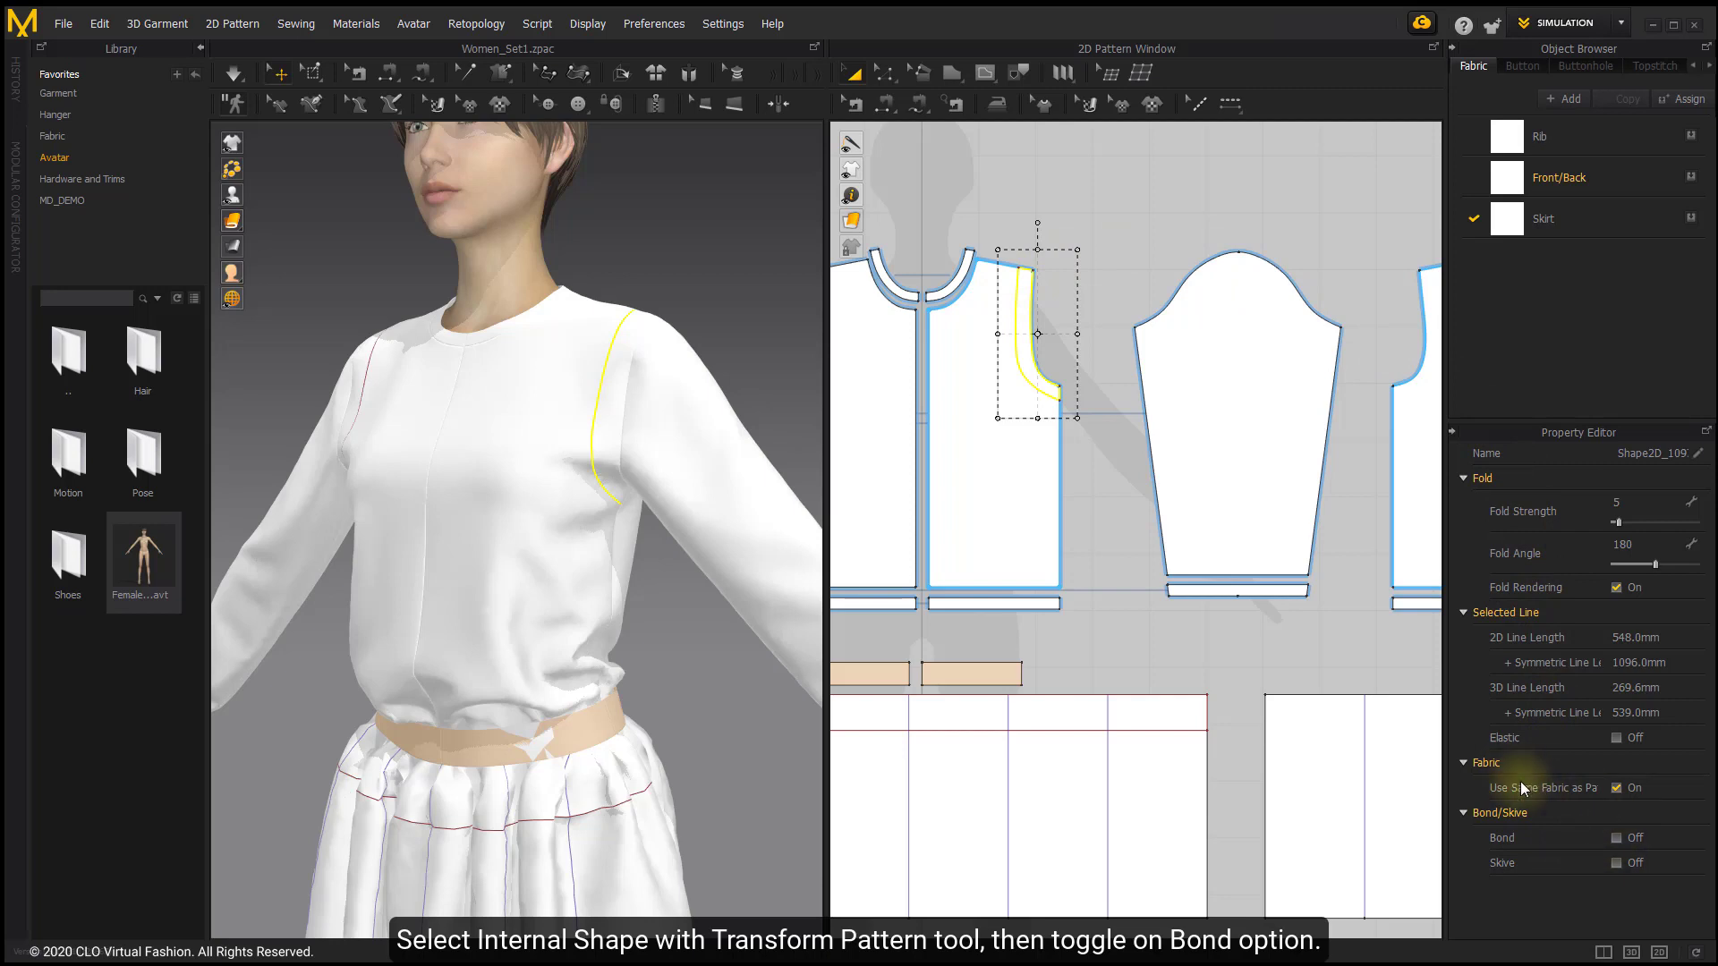
Turn Bond on for the curved internal shape on the front bodice.
{"action": "left_click", "coordinate": [1616, 838]}
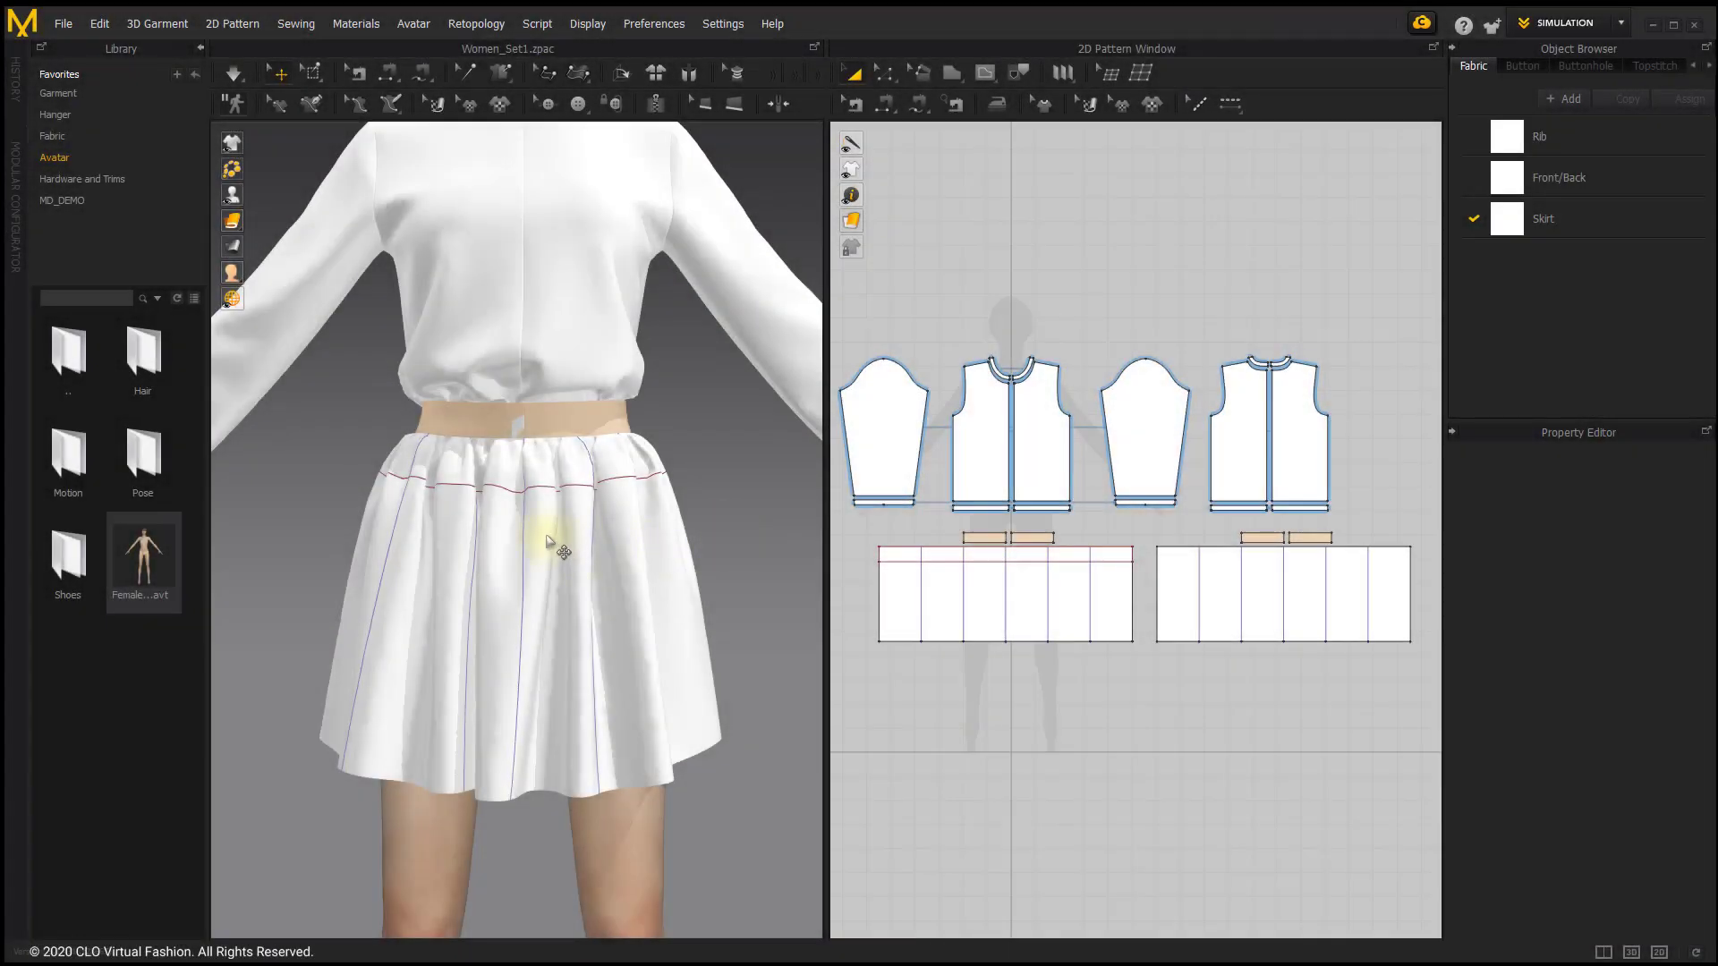
Turn Skive on for the front skirt pattern and lower its Percent to 10.
{"action": "left_click", "coordinate": [957, 601]}
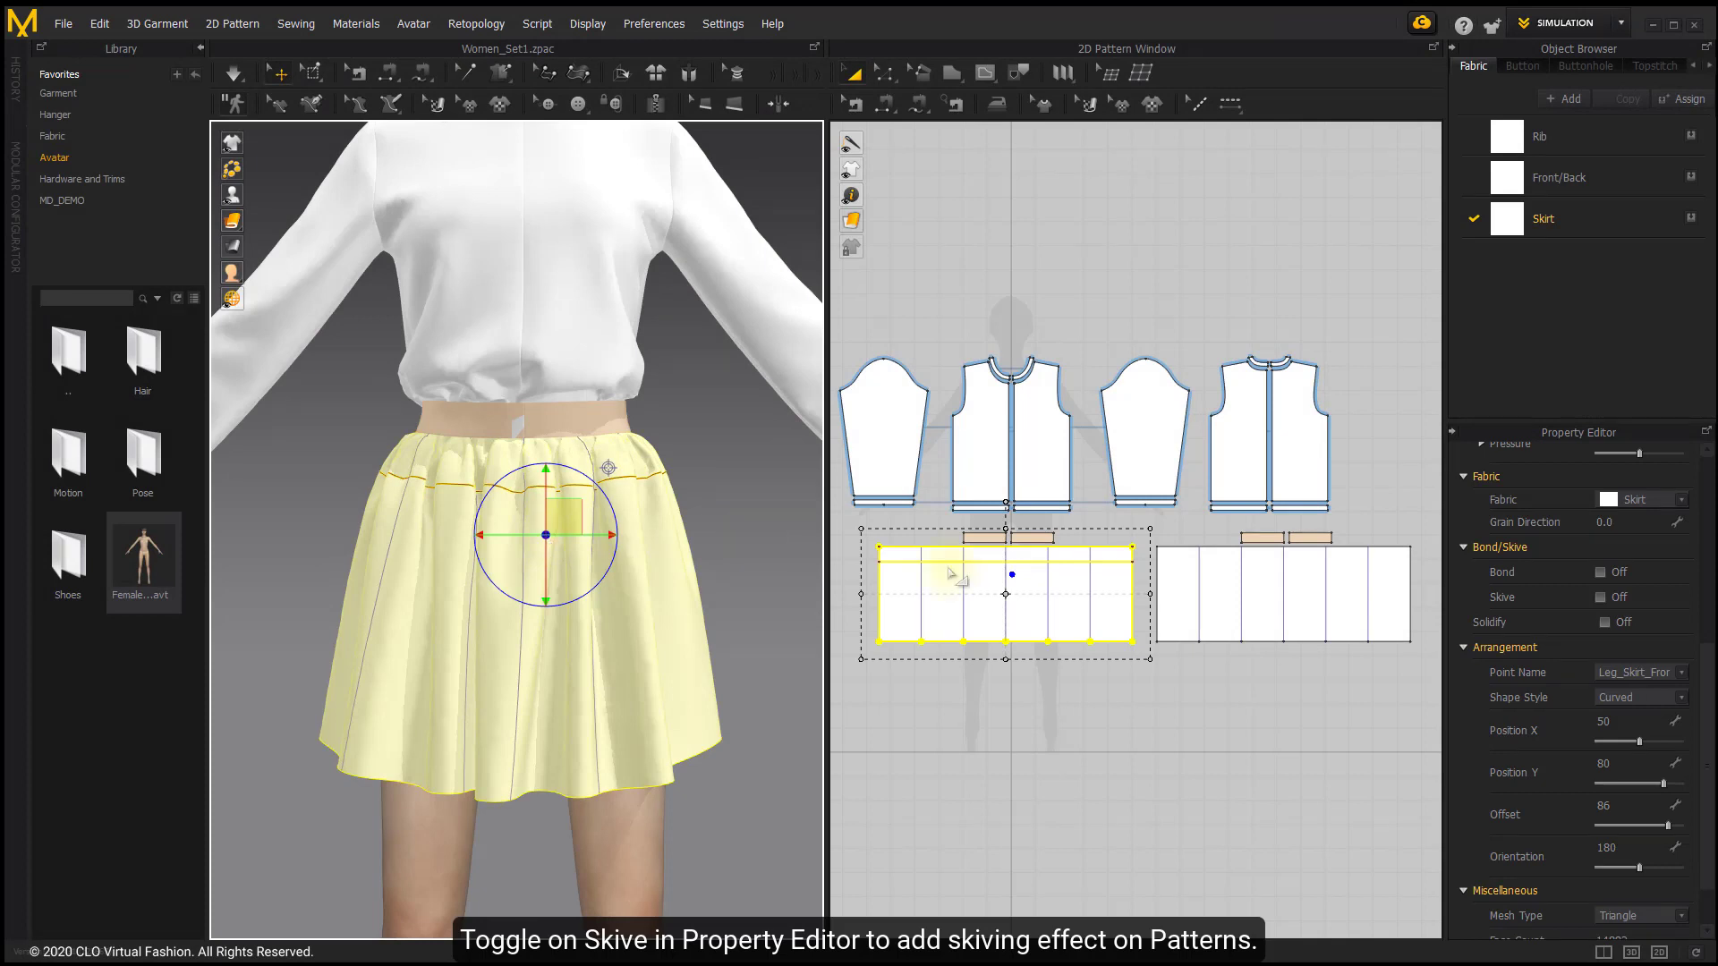
{"action": "left_click", "coordinate": [1603, 597]}
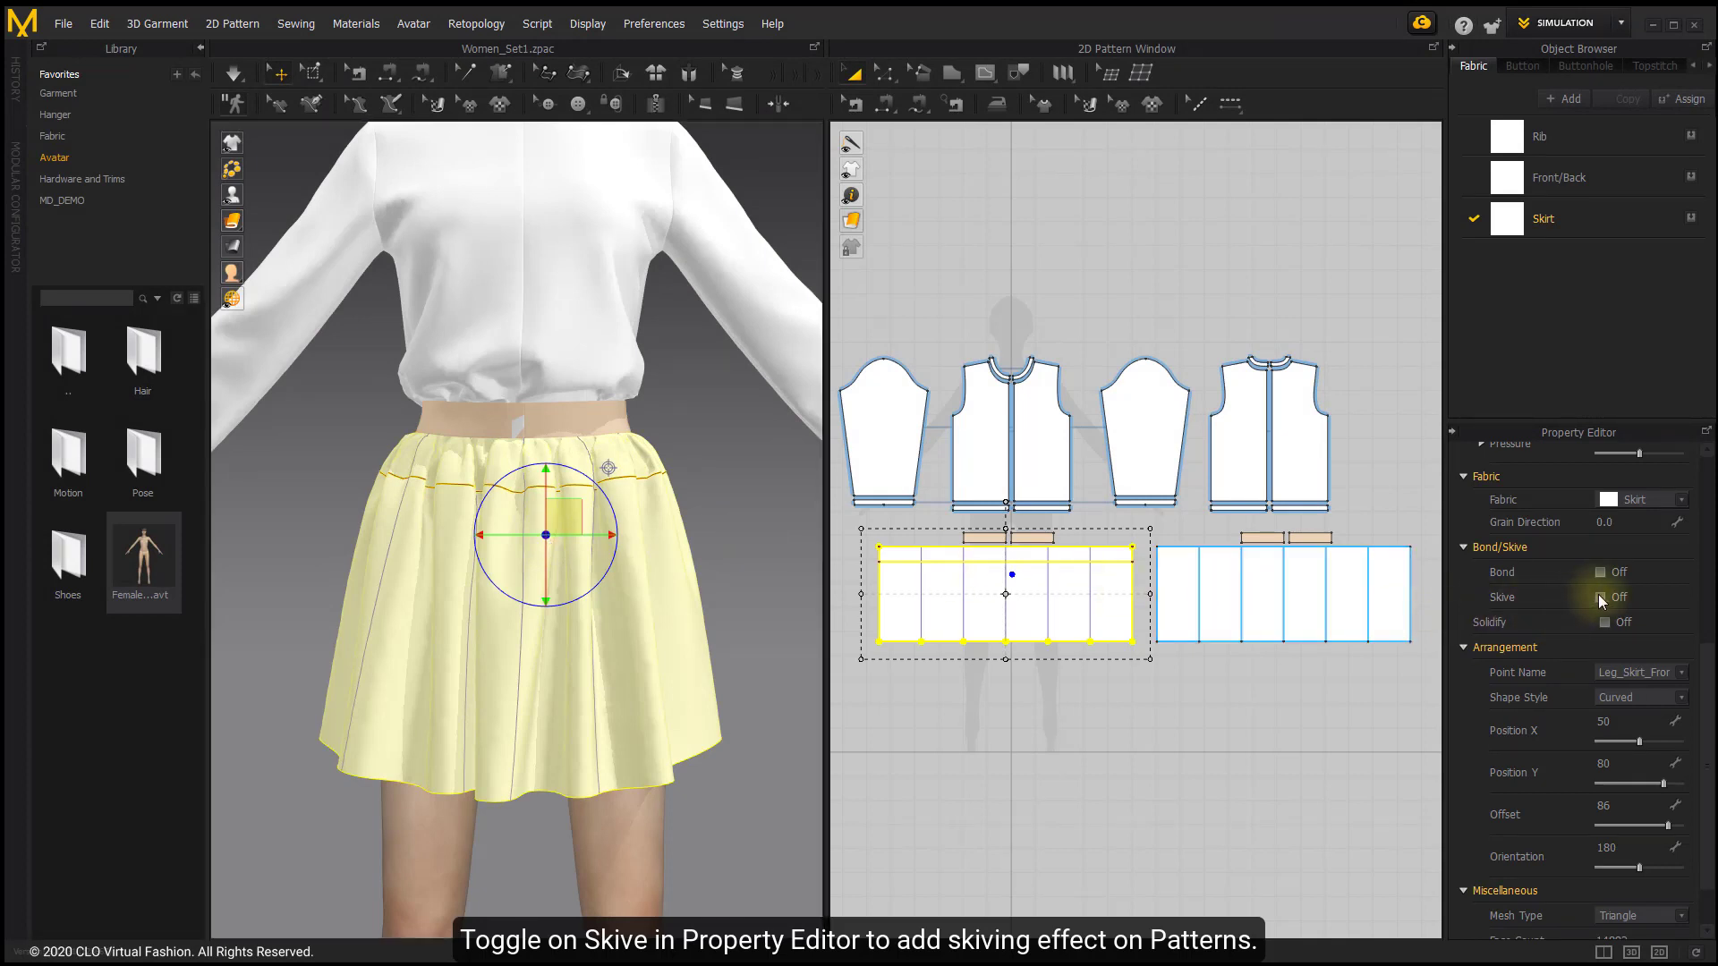
{"action": "left_click", "coordinate": [1603, 598]}
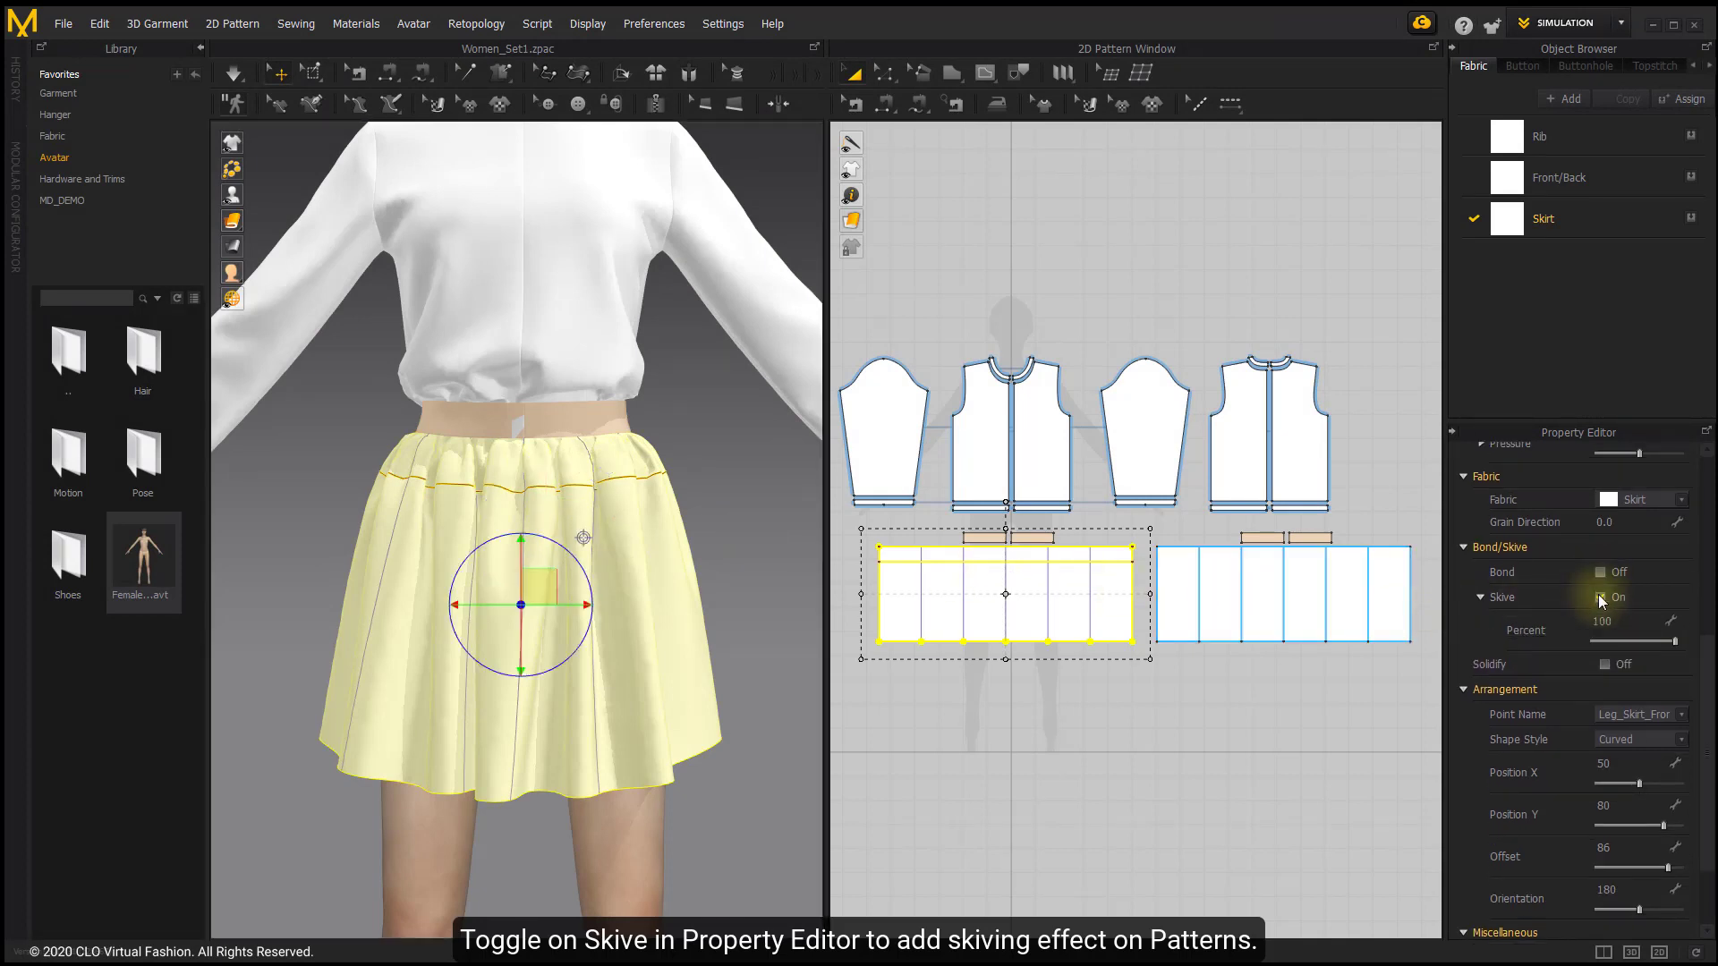
{"action": "left_click", "coordinate": [1599, 598]}
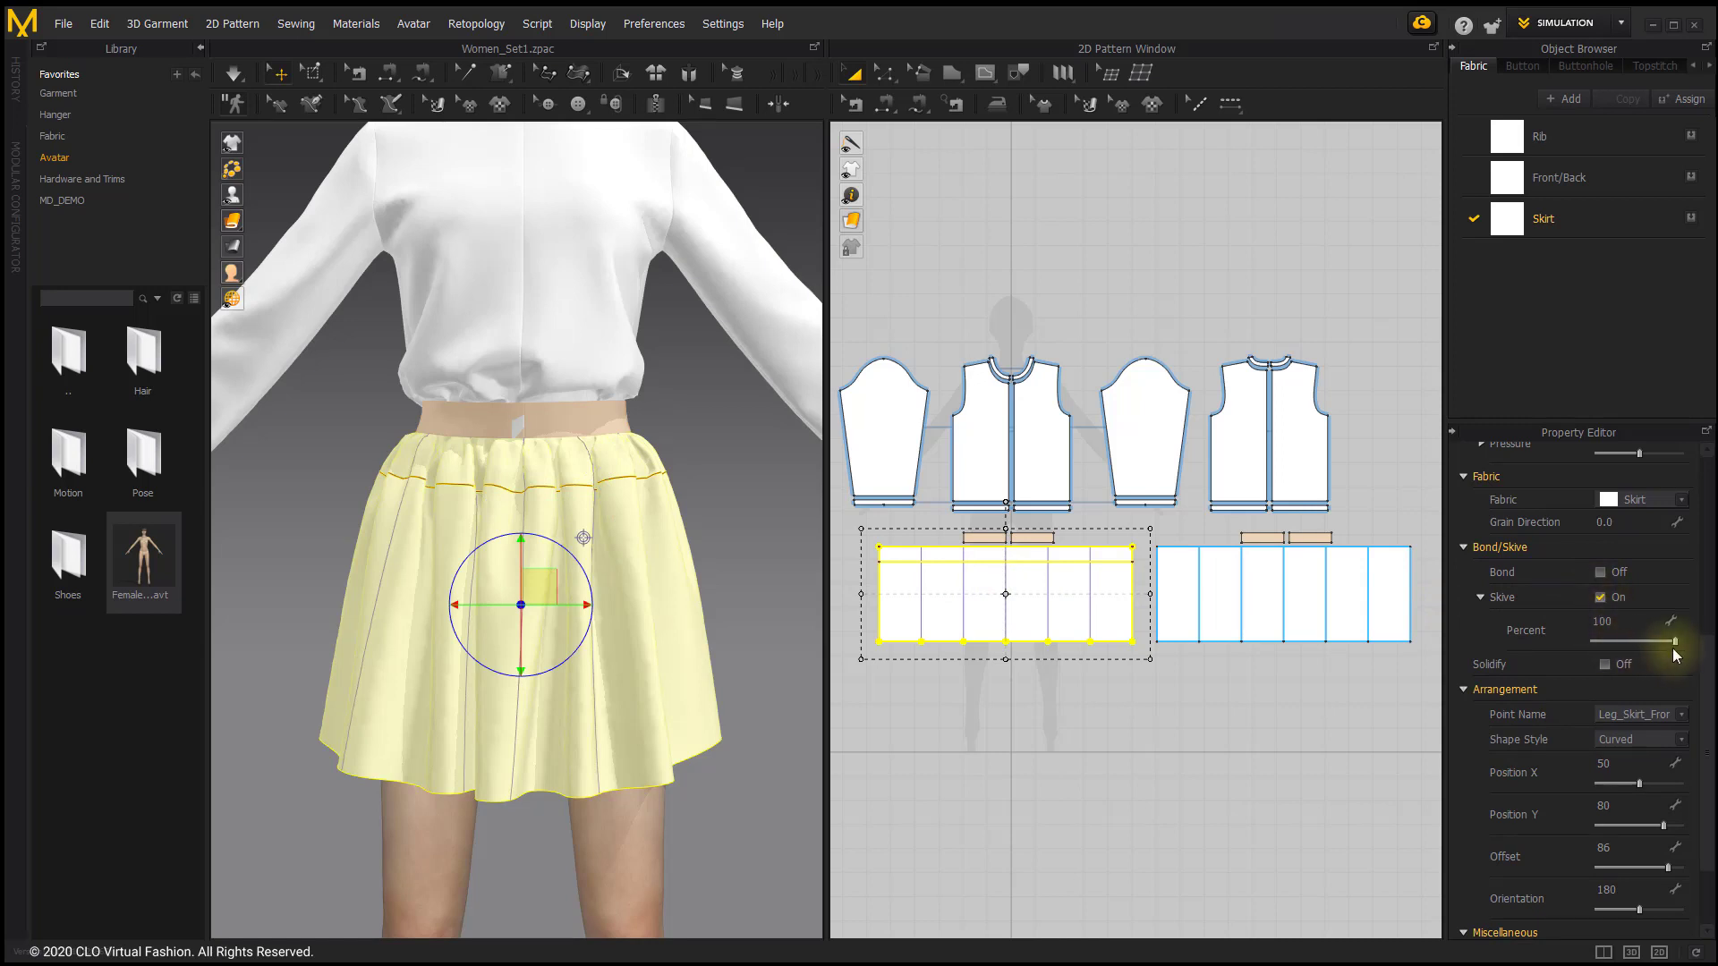
{"action": "left_click_drag", "start_coordinate": [1677, 641], "coordinate": [1600, 640]}
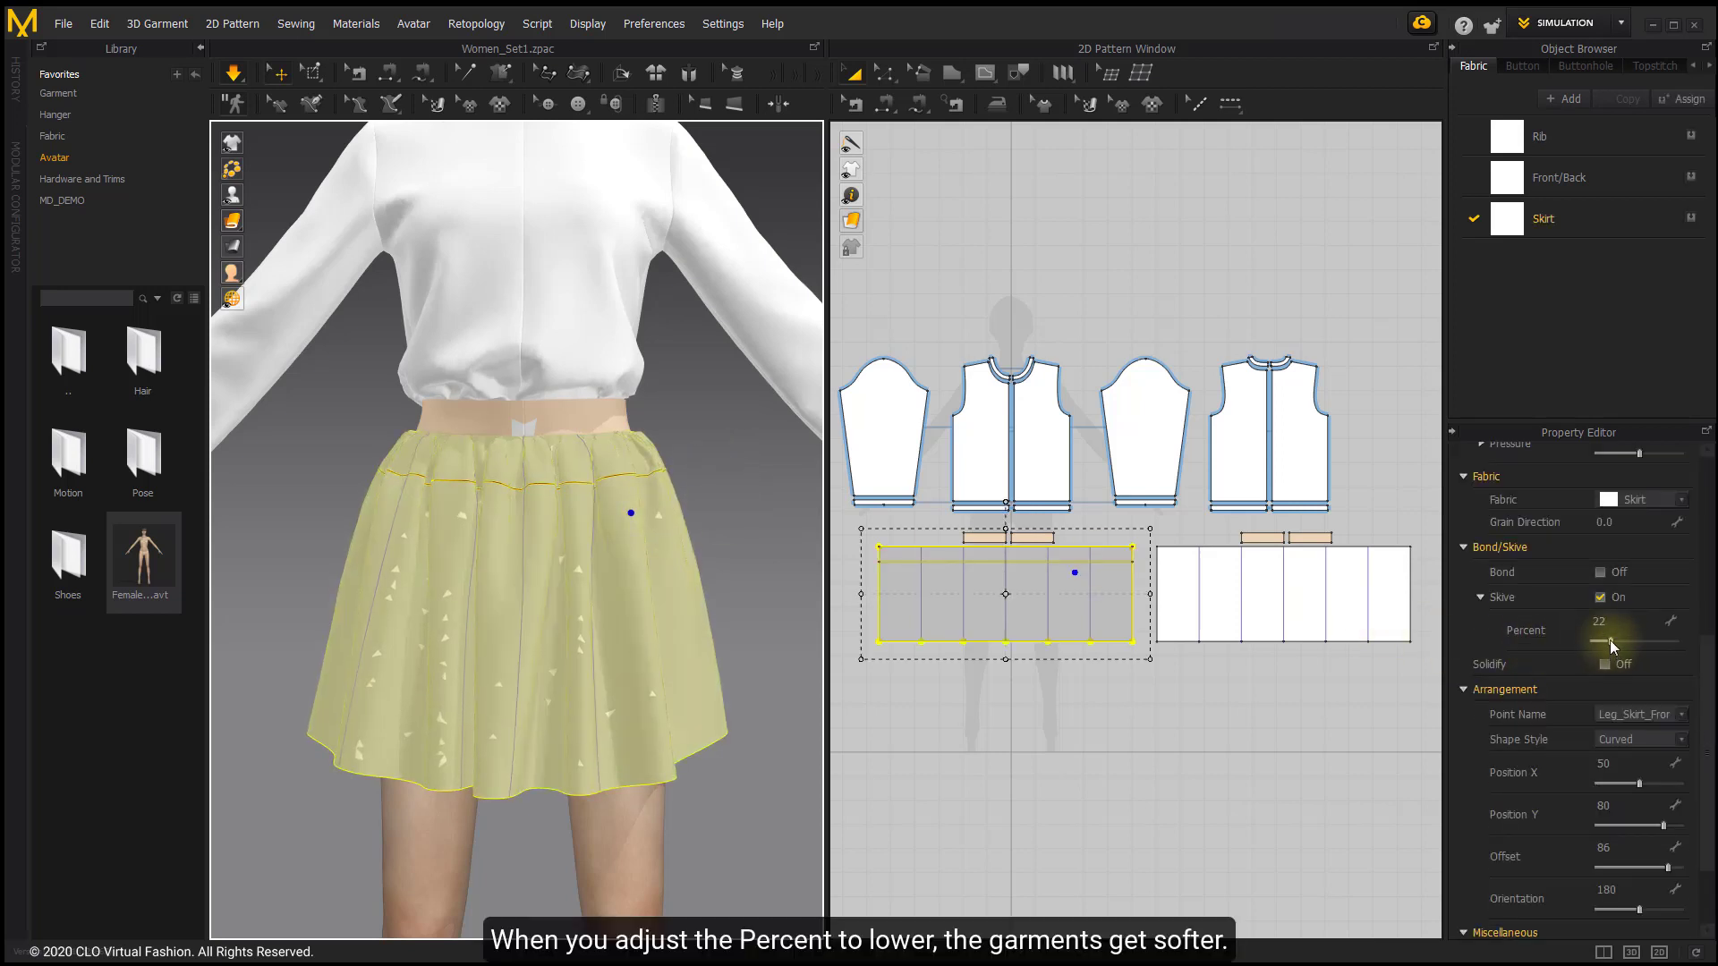
{"action": "left_click_drag", "start_coordinate": [1610, 641], "coordinate": [1594, 641]}
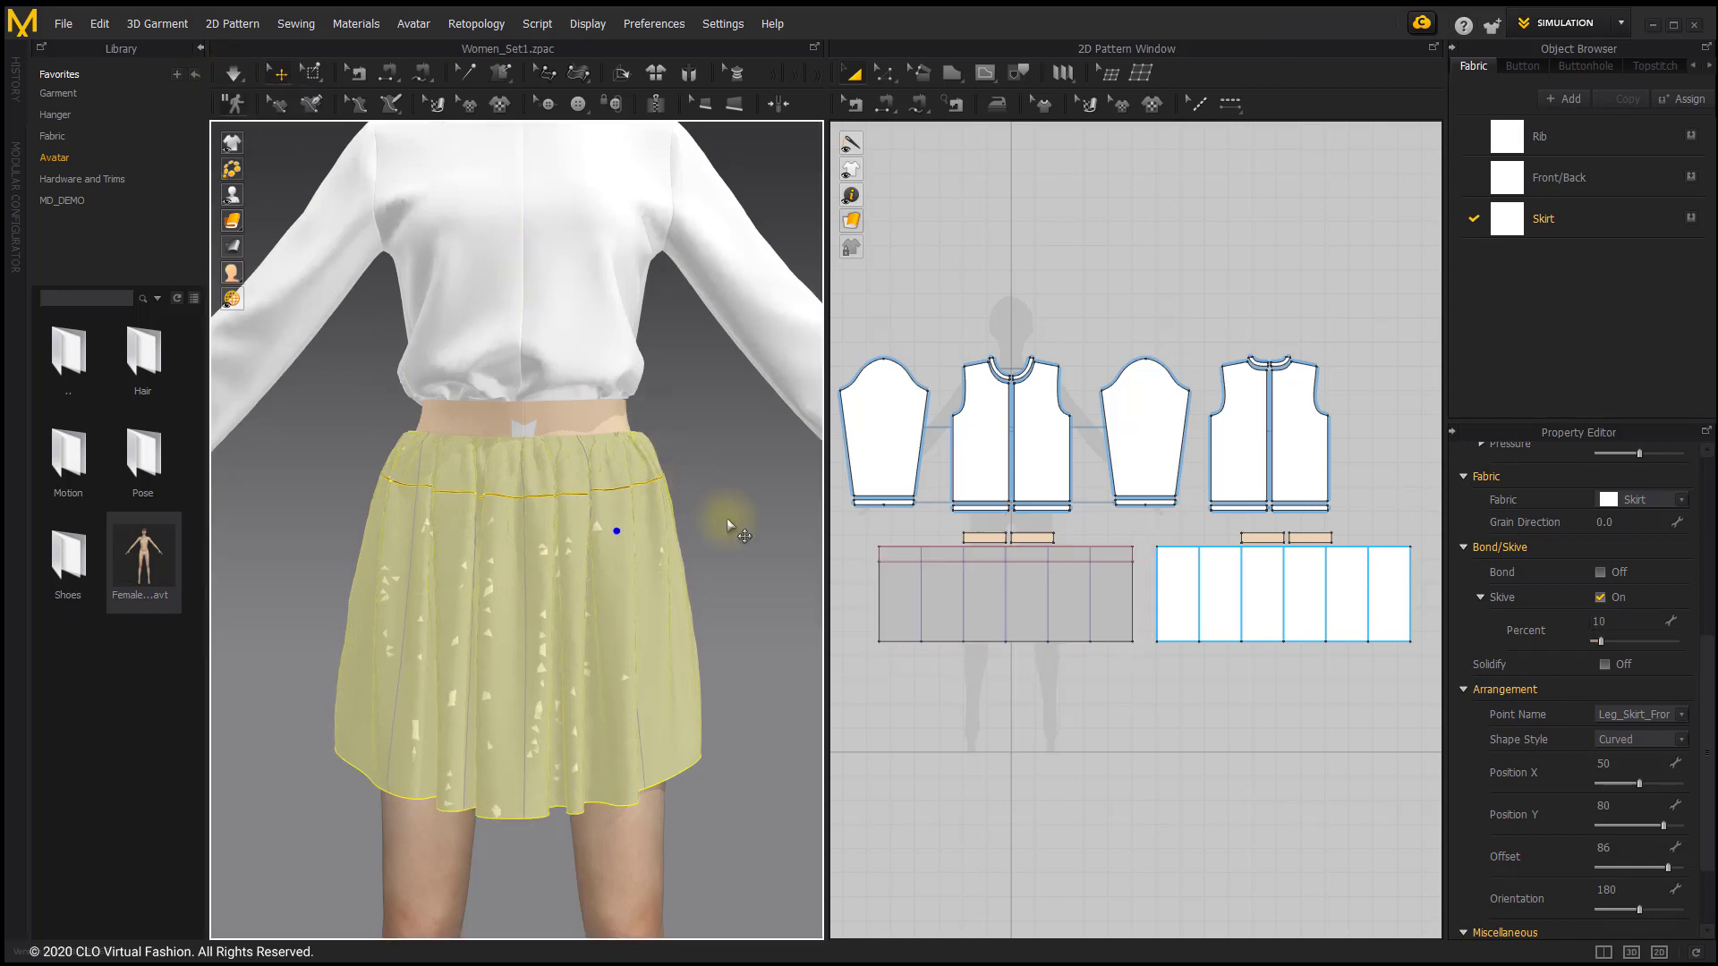
{"action": "left_click", "coordinate": [1005, 595]}
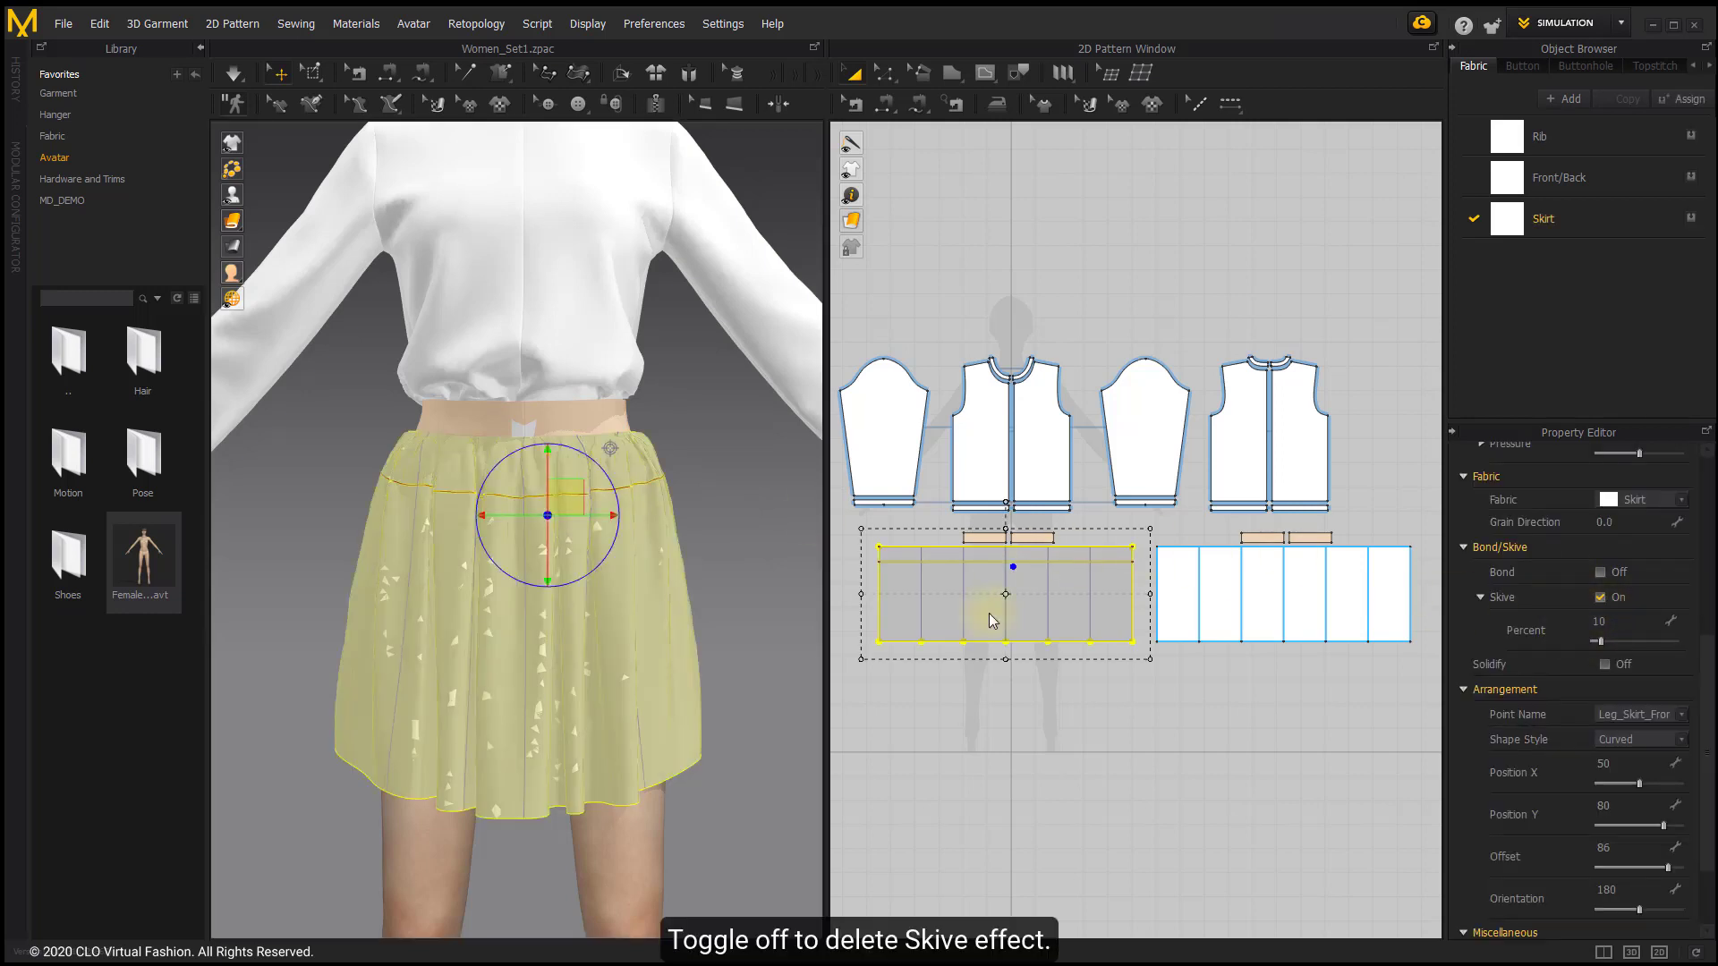
Turn Skive off for the front skirt pattern and select the internal line across its top.
{"action": "left_click", "coordinate": [1600, 597]}
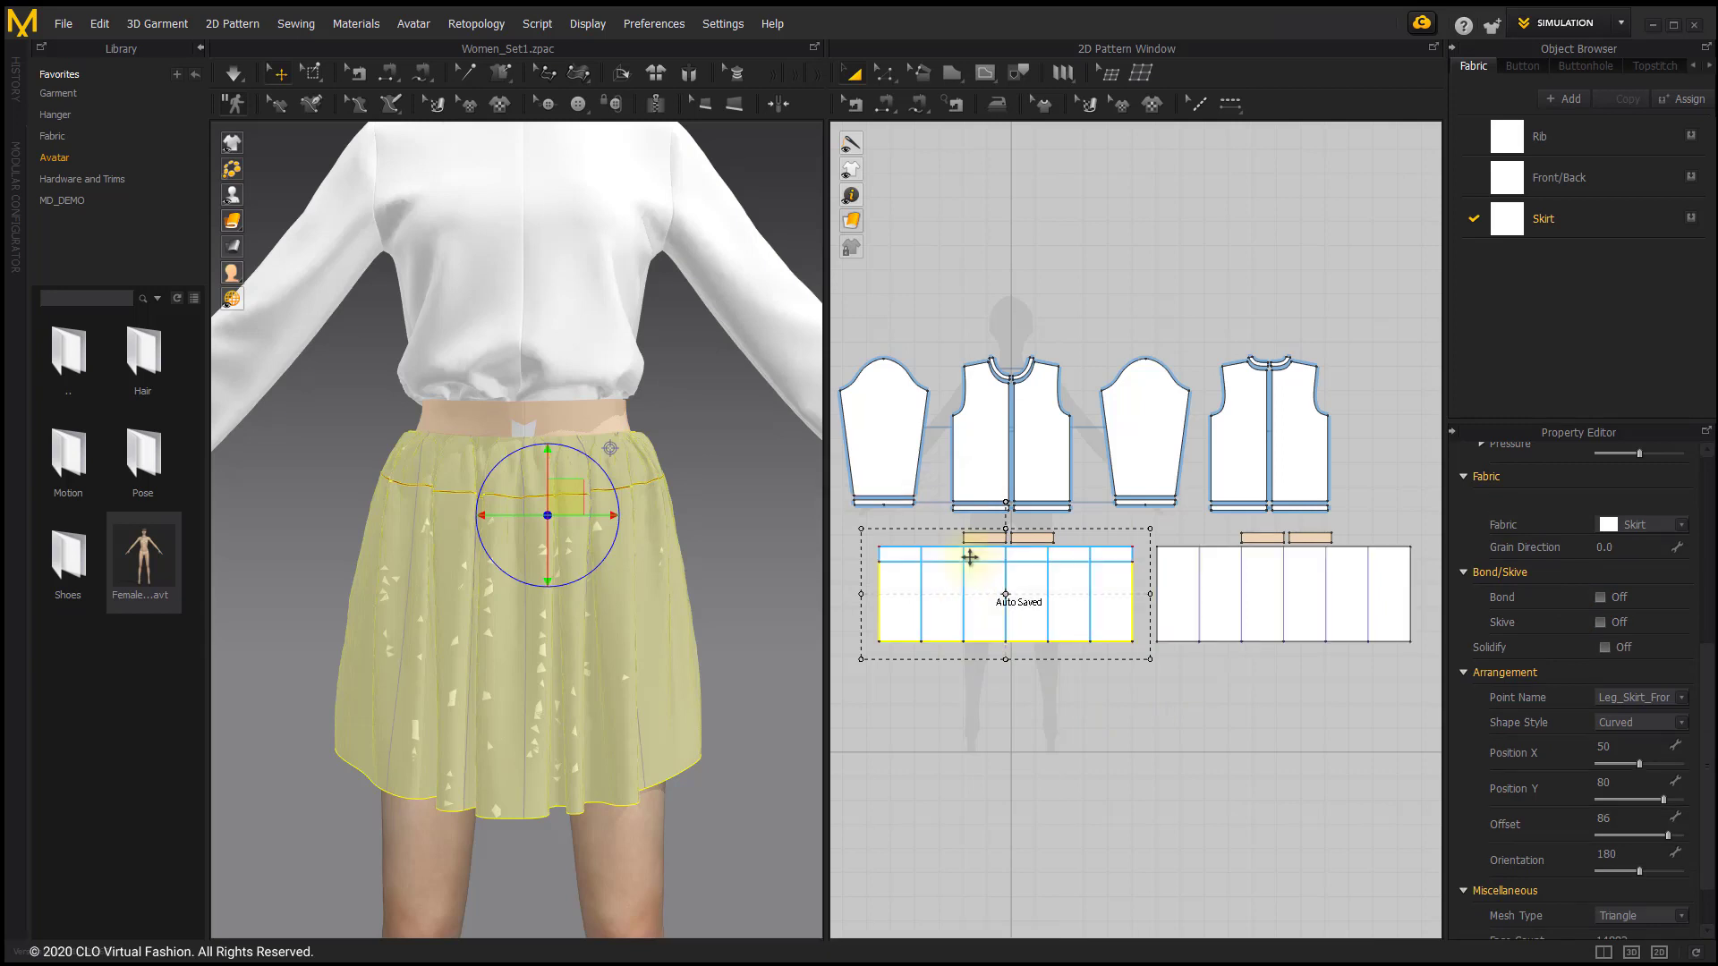
{"action": "left_click", "coordinate": [1008, 555]}
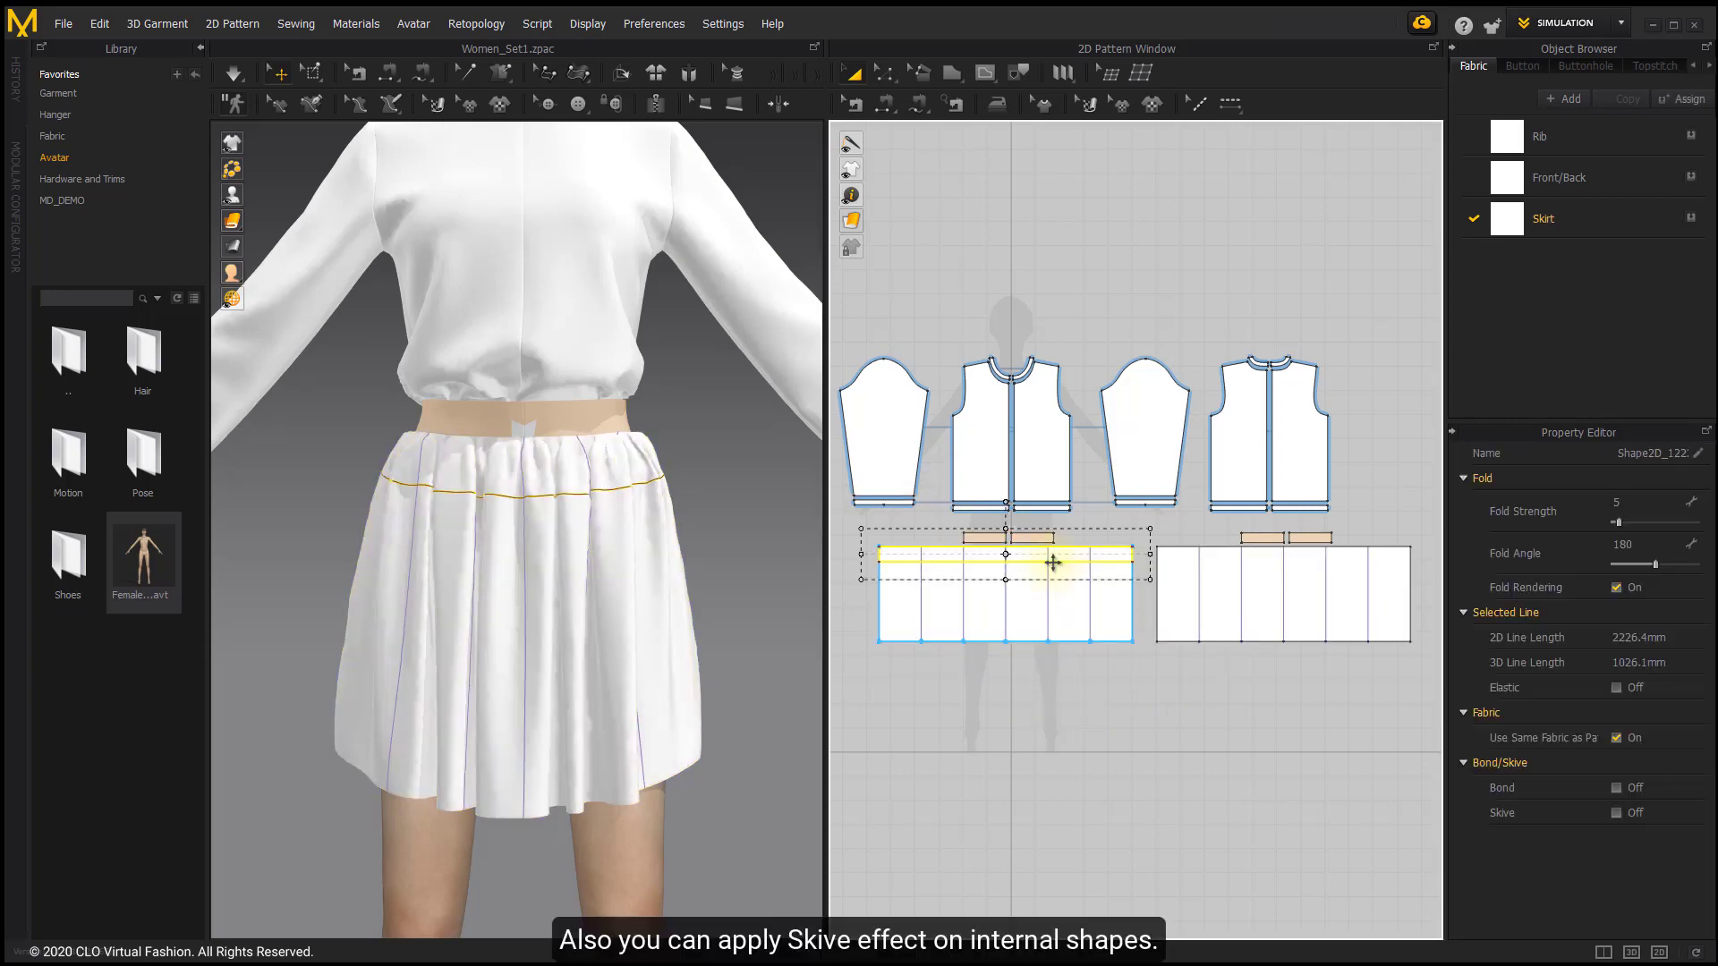